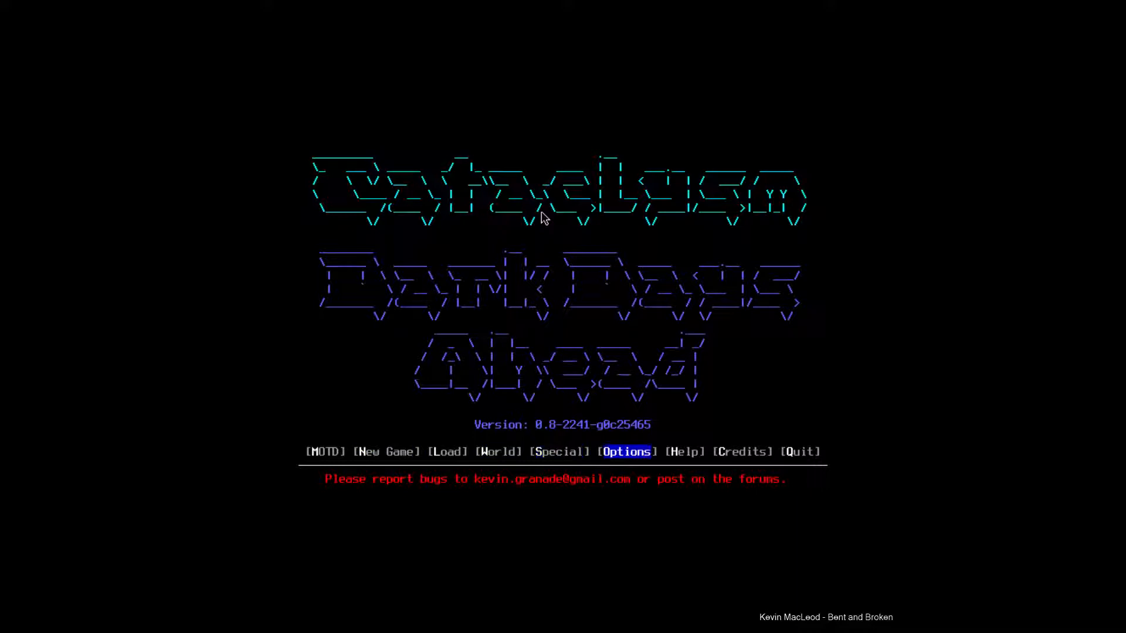
Move through the main menu to New Game and bring up its start options.
left_click(625, 452)
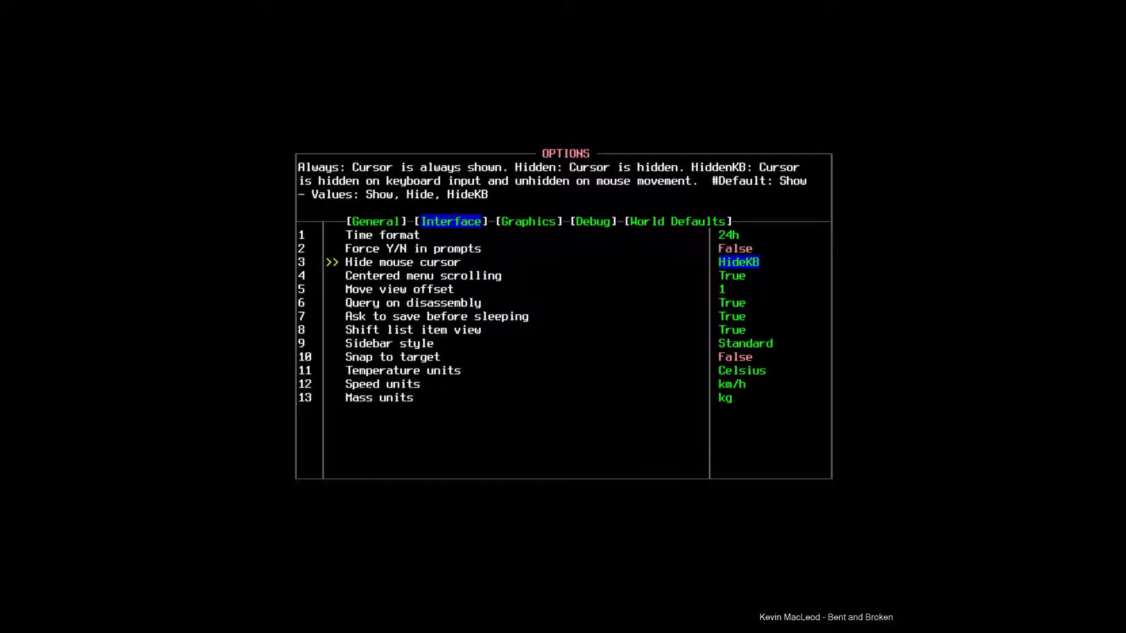
left_click(676, 222)
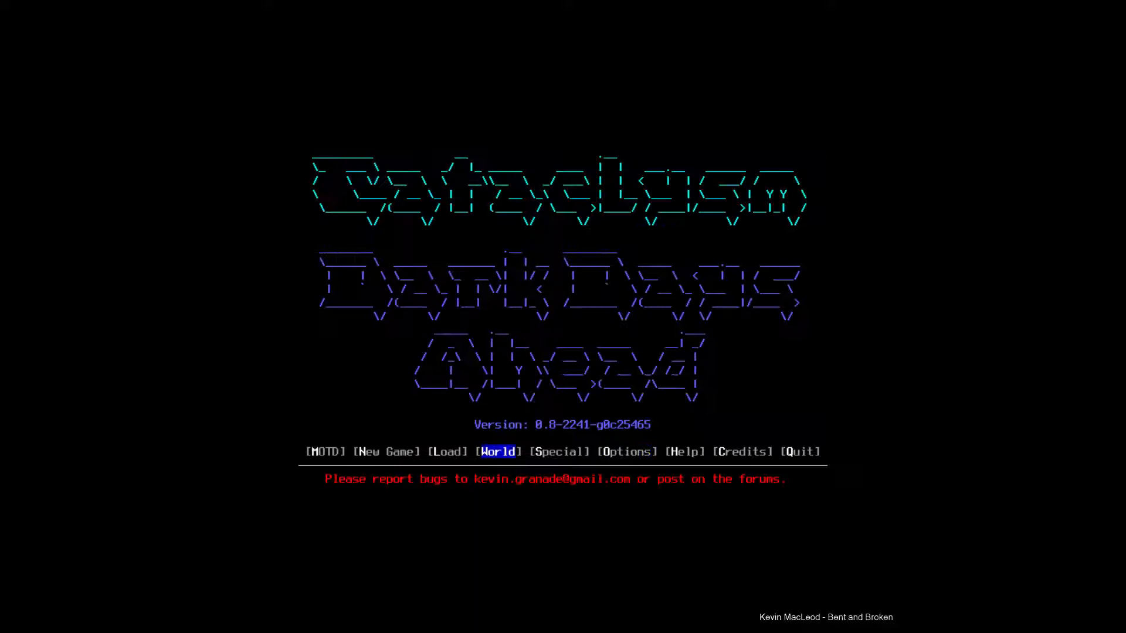
key("Left")
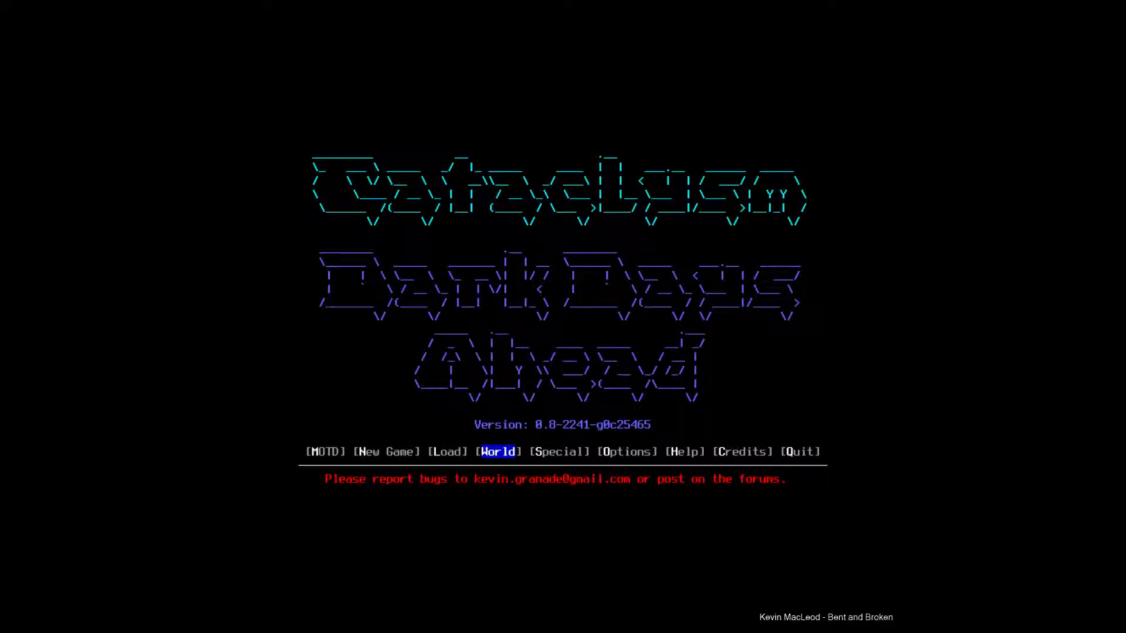
left_click(386, 450)
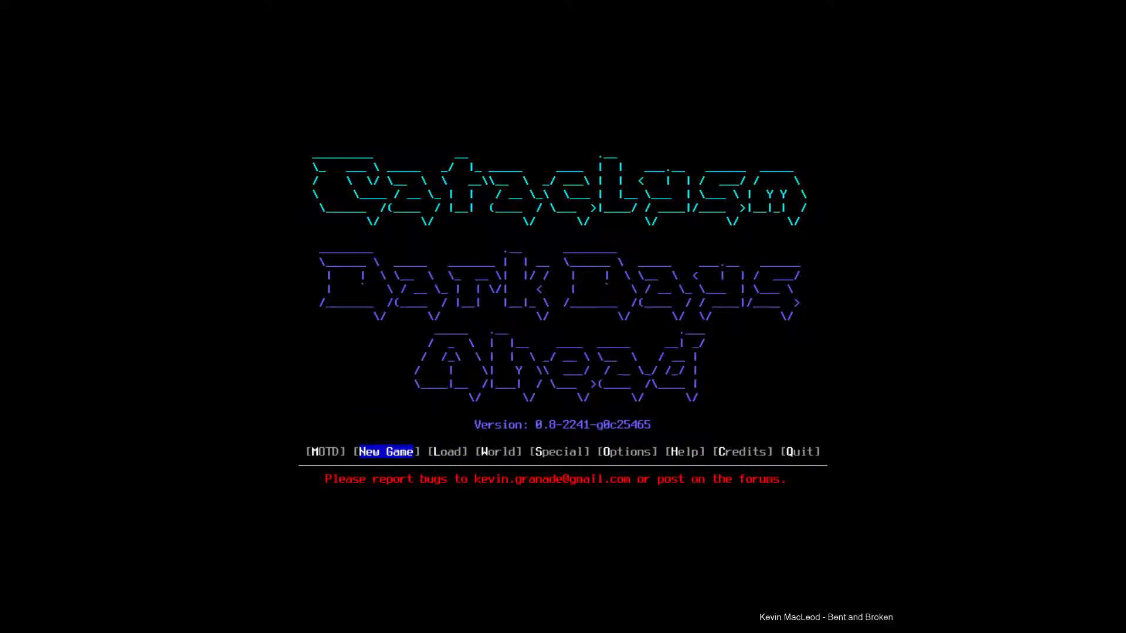
left_click(386, 452)
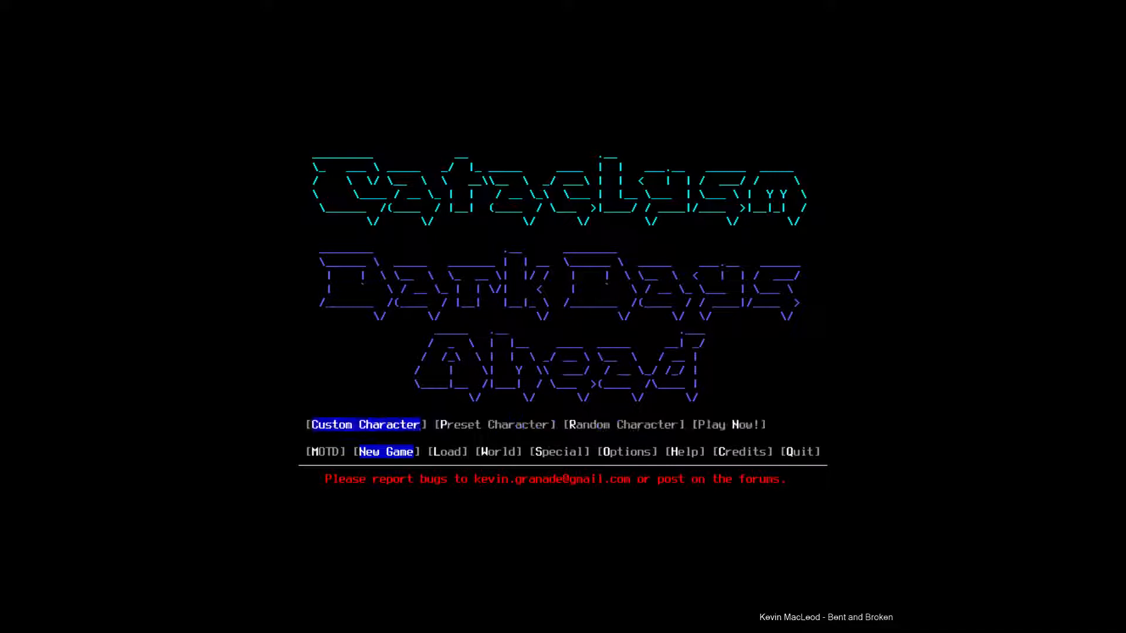
Begin a Custom Character and take Chemical Imbalance, Lightweight, Near-Sighted, Smelly and Ugly, leaving 2 points.
left_click(364, 424)
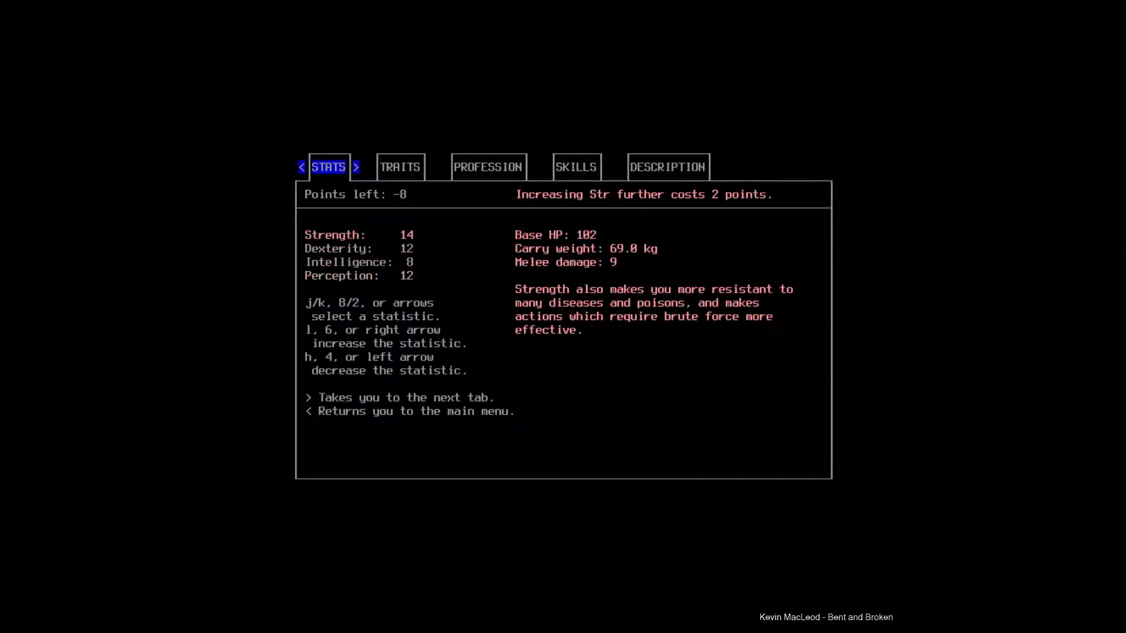
left_click(356, 167)
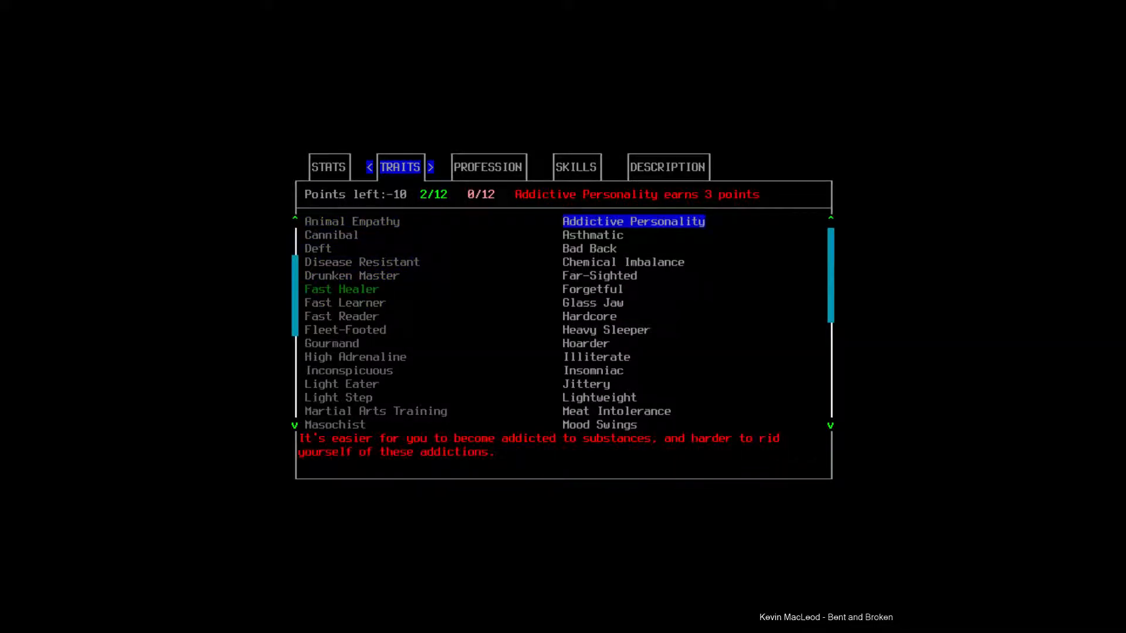
left_click(623, 261)
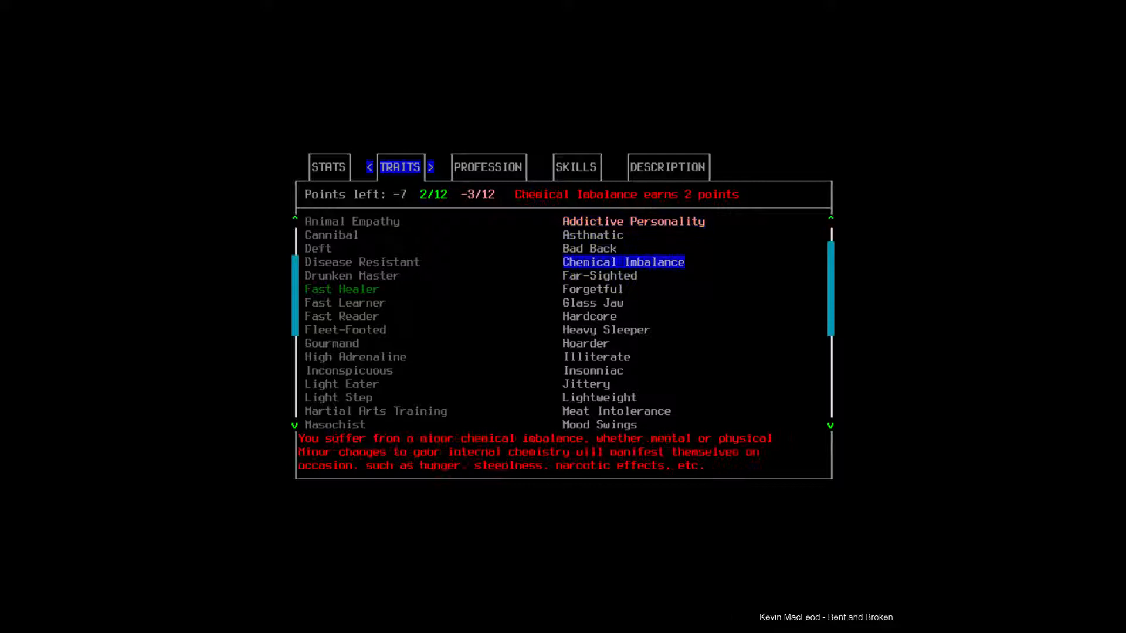
left_click(605, 316)
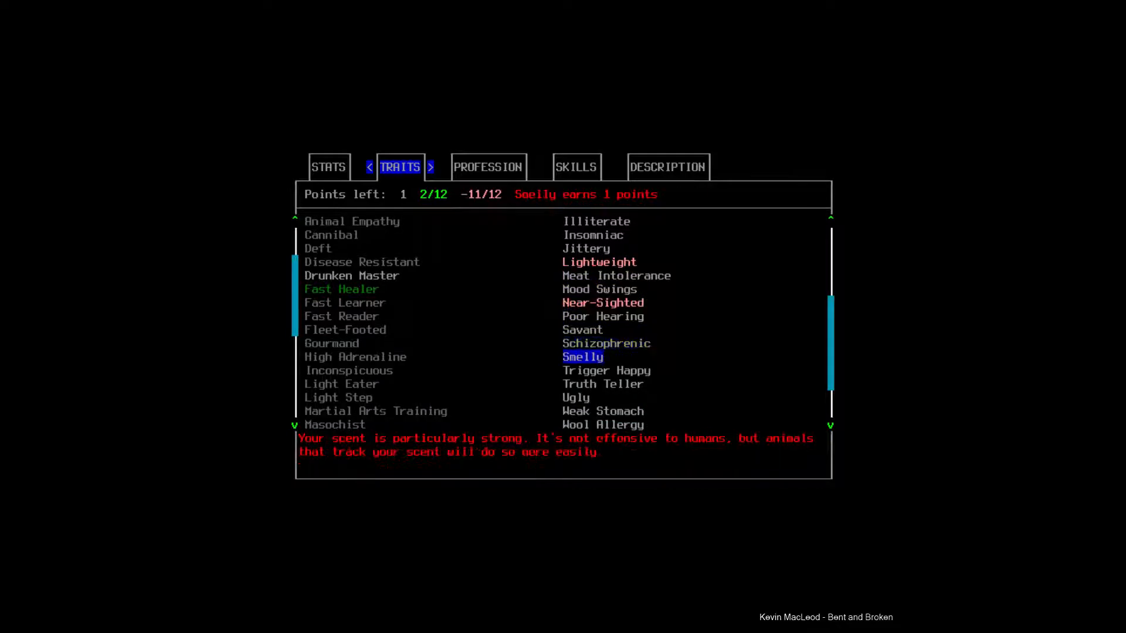
left_click(574, 397)
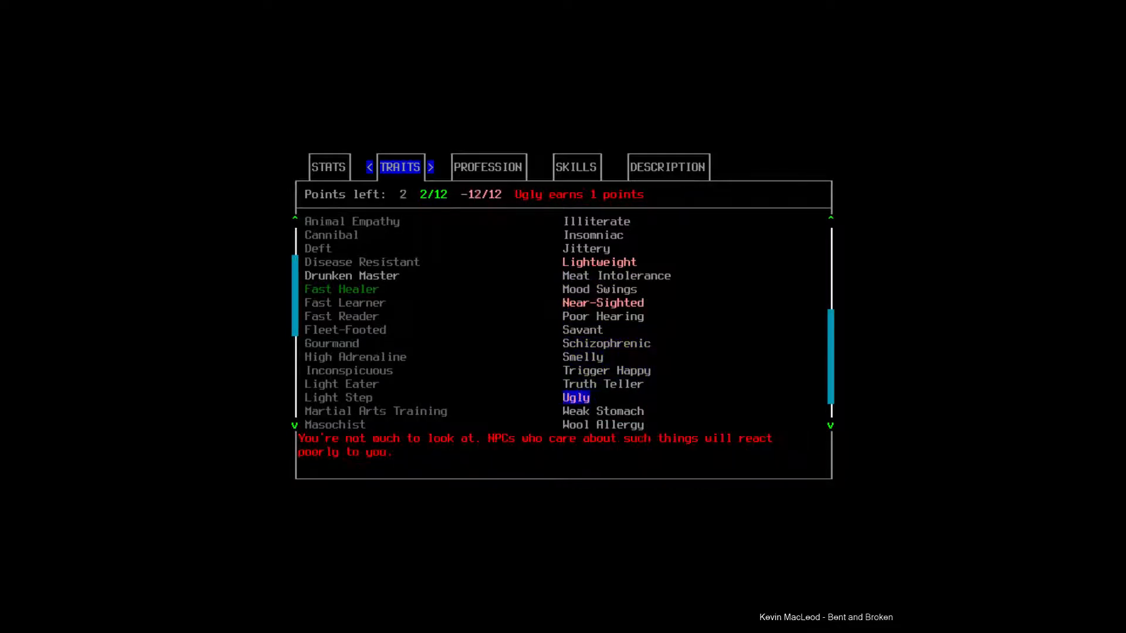
left_click(488, 166)
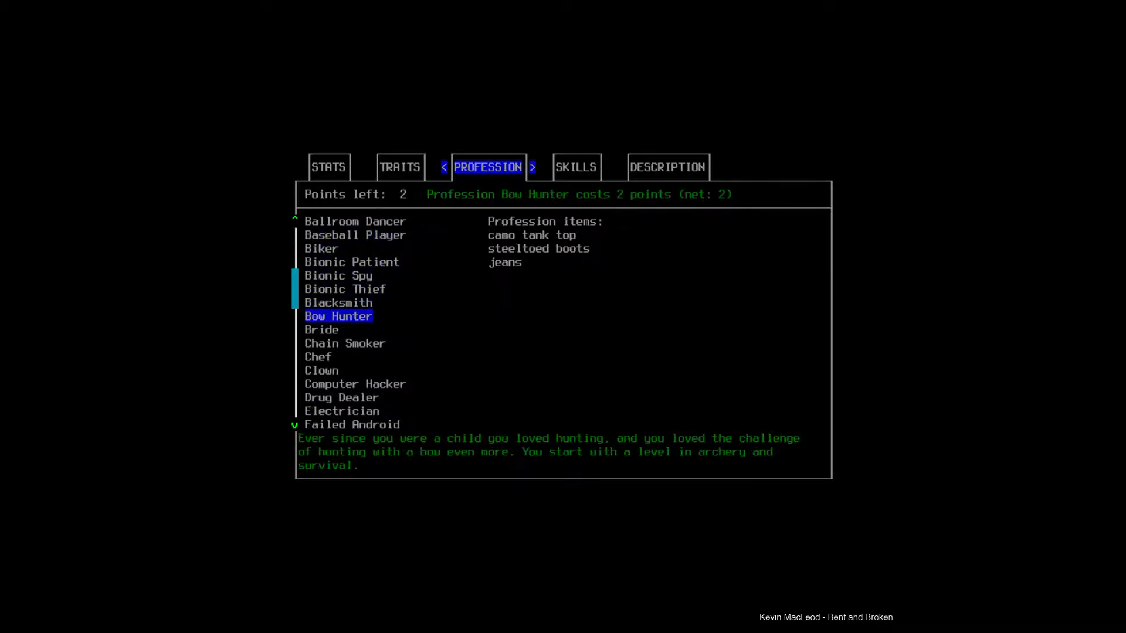
Rebalance traits, lower Strength to 13 and choose Survivalist so zero points remain for Evan Moore.
left_click(338, 315)
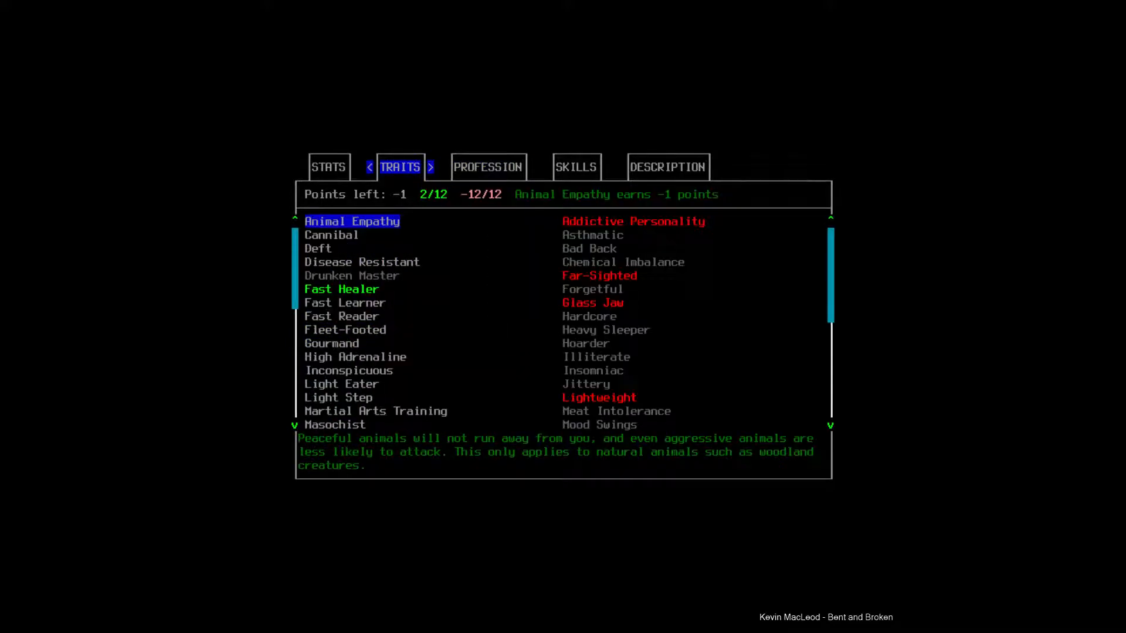
left_click(488, 166)
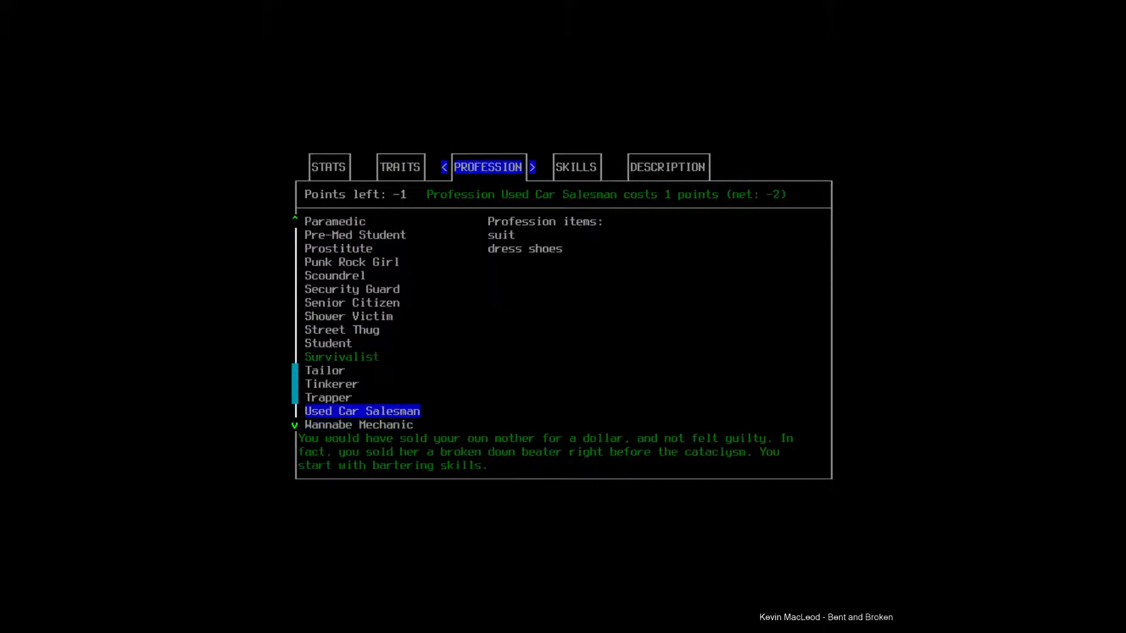
left_click(341, 356)
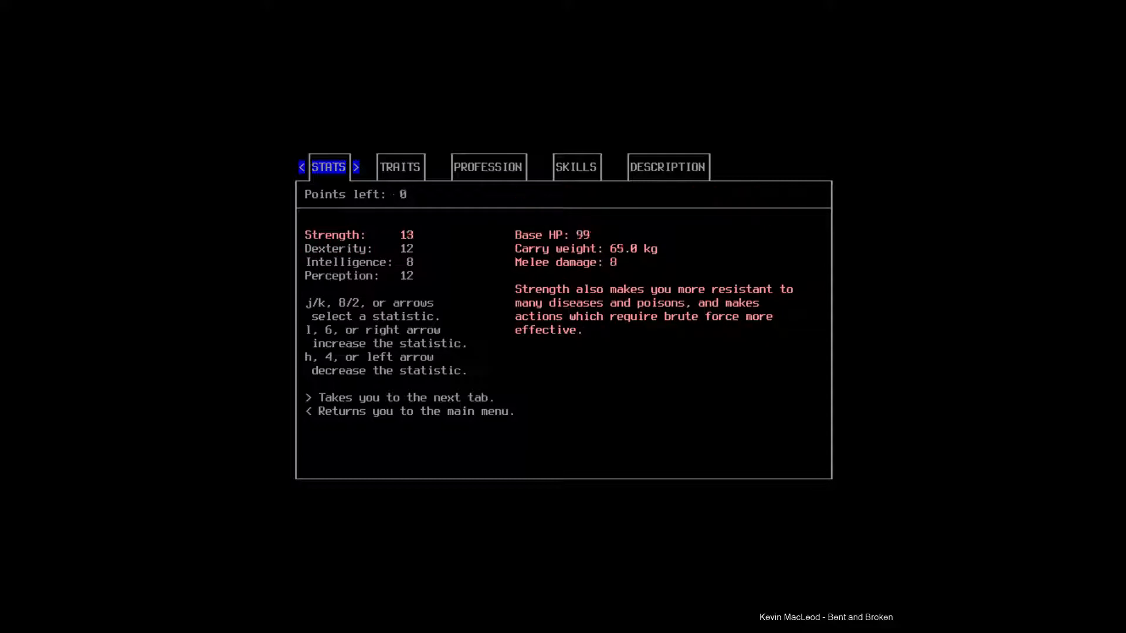
key("h")
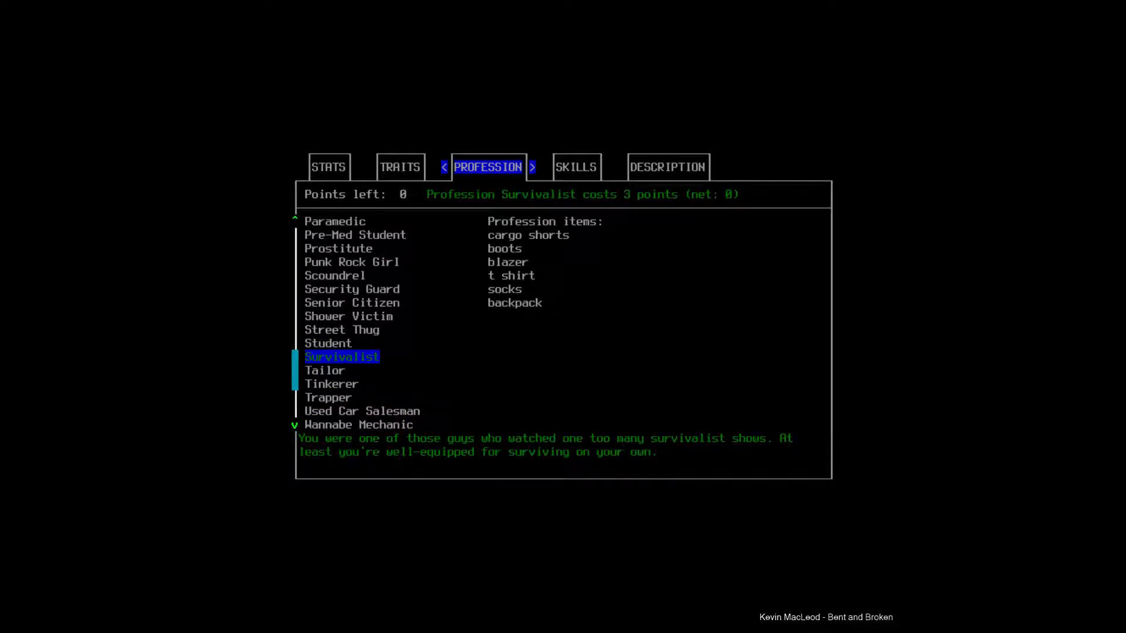
left_click(575, 166)
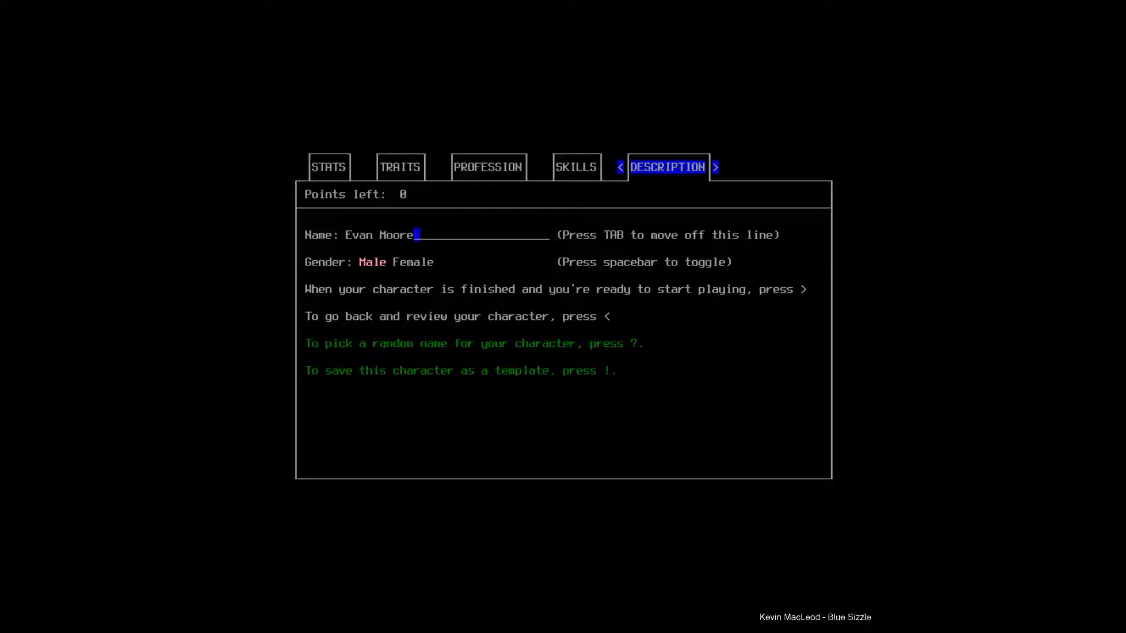
Declare the character finished and confirm it, reaching the new-world offer.
key(">")
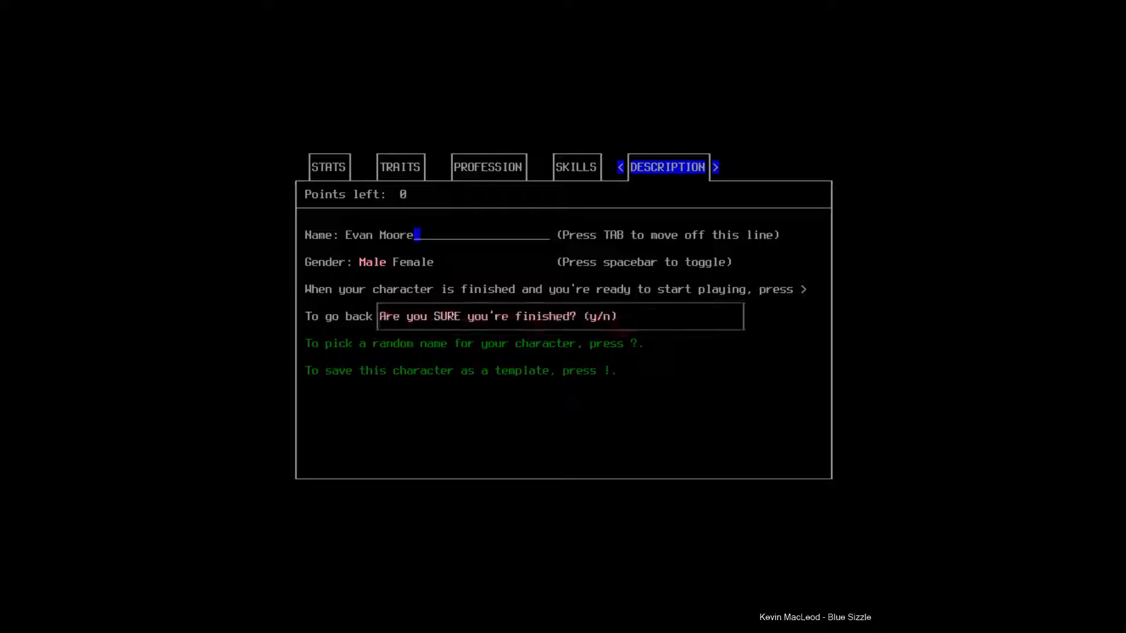
key("y")
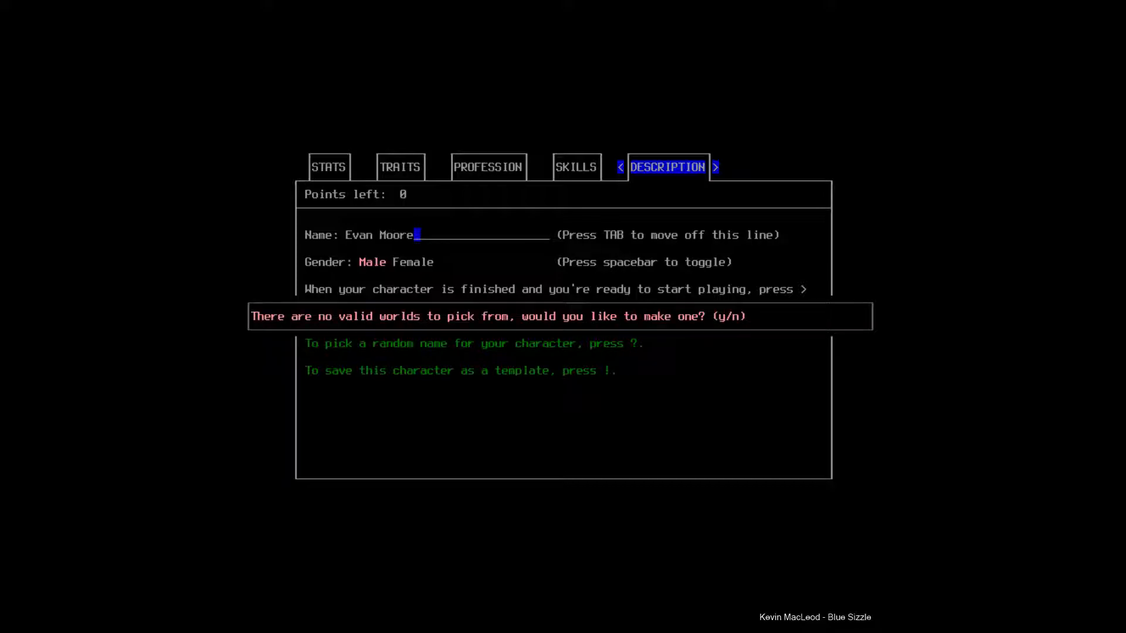
Agree to create a new world and review its option lists for TivsWorld.
key("y")
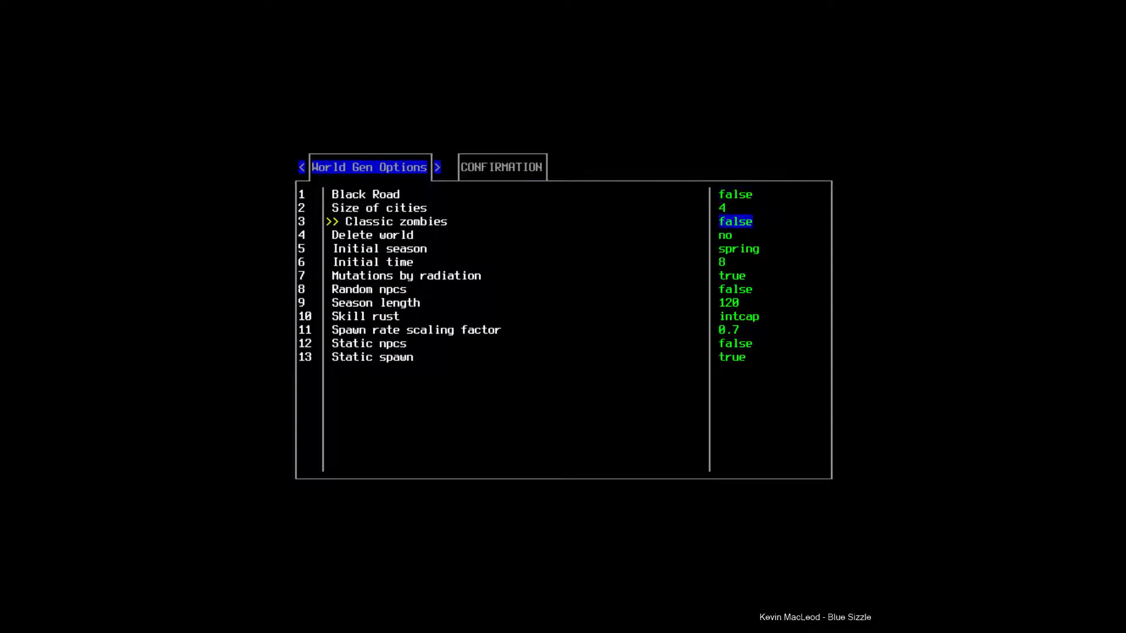
key("up")
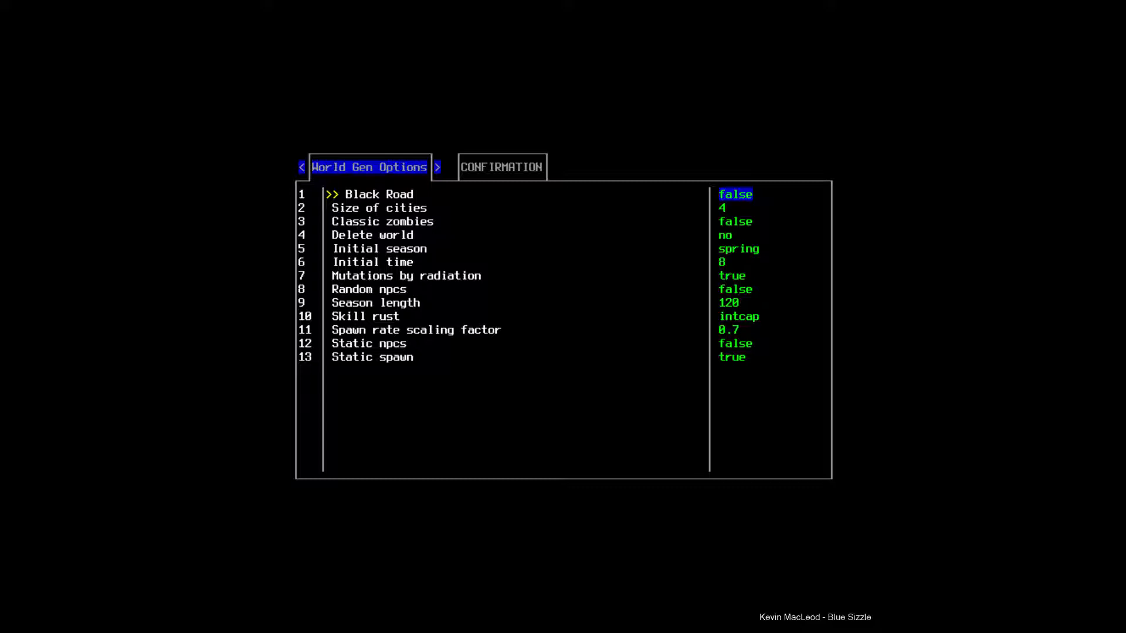
key("Down")
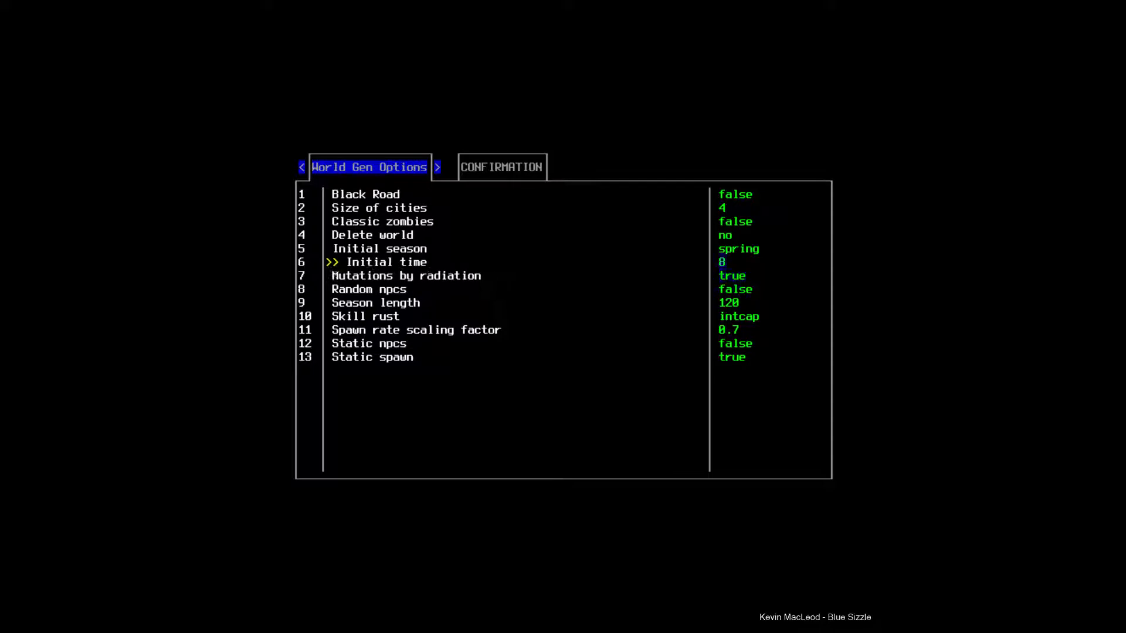
key("down")
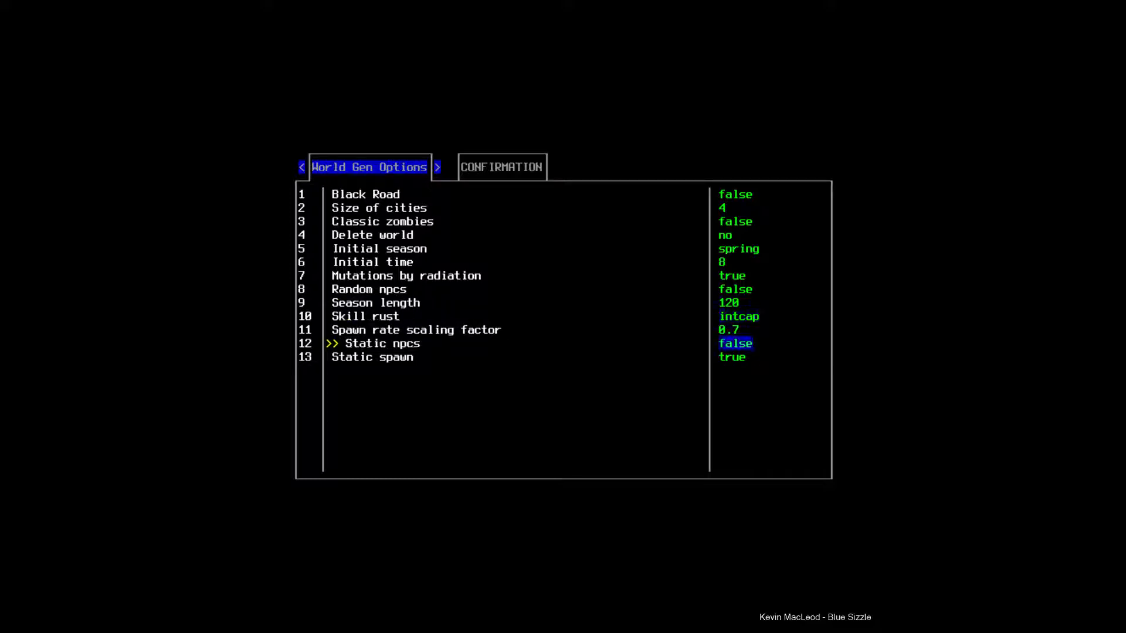
key("Down")
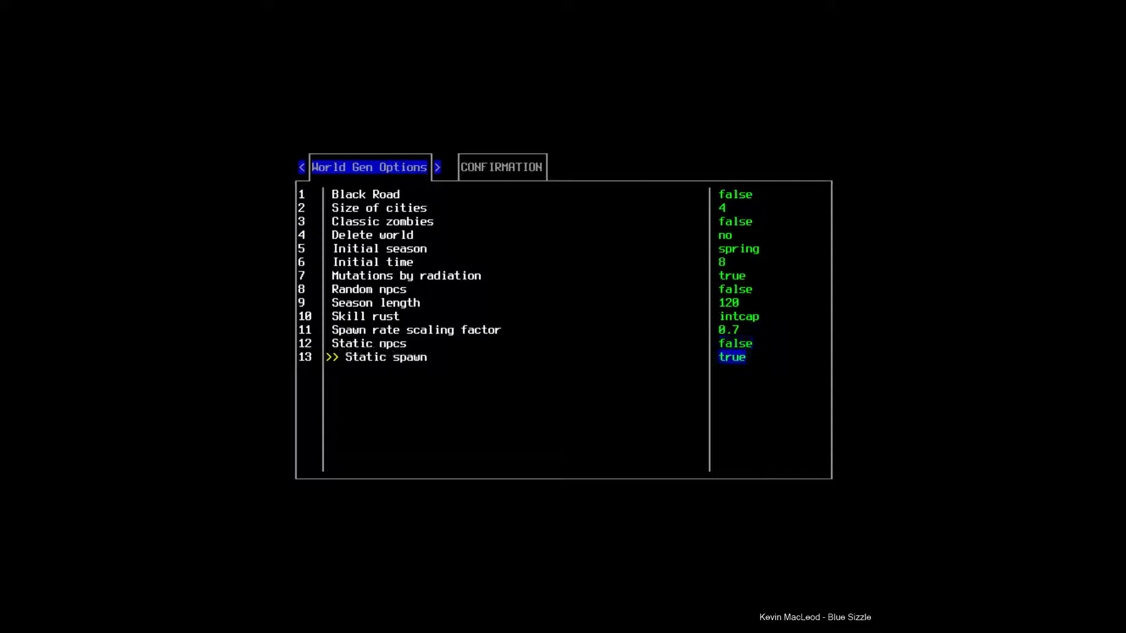
key("up")
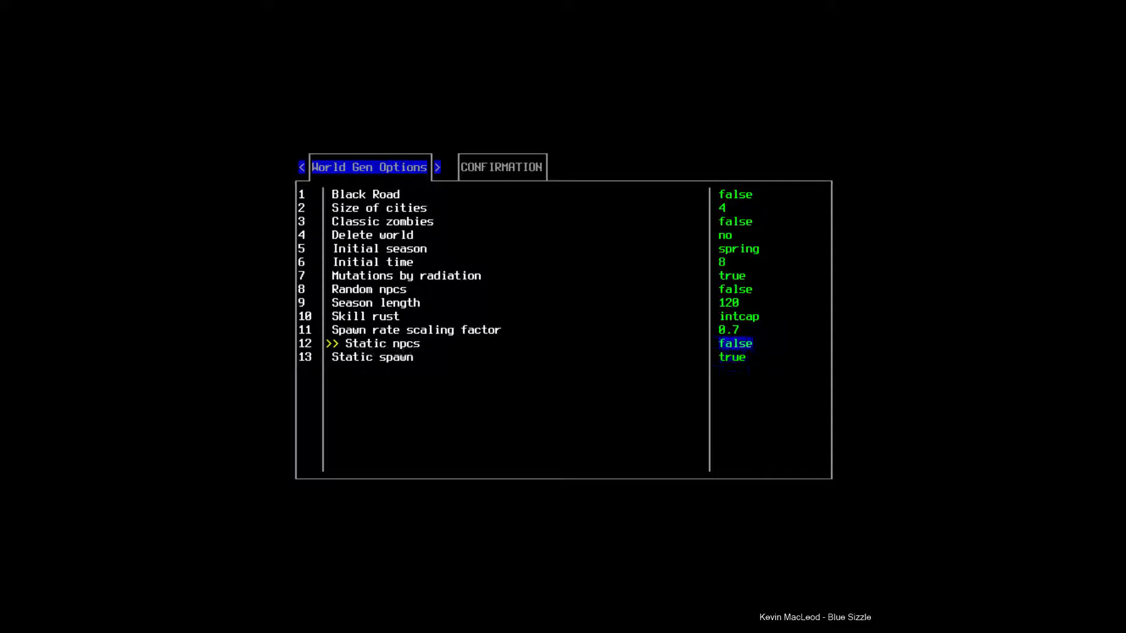
key("up")
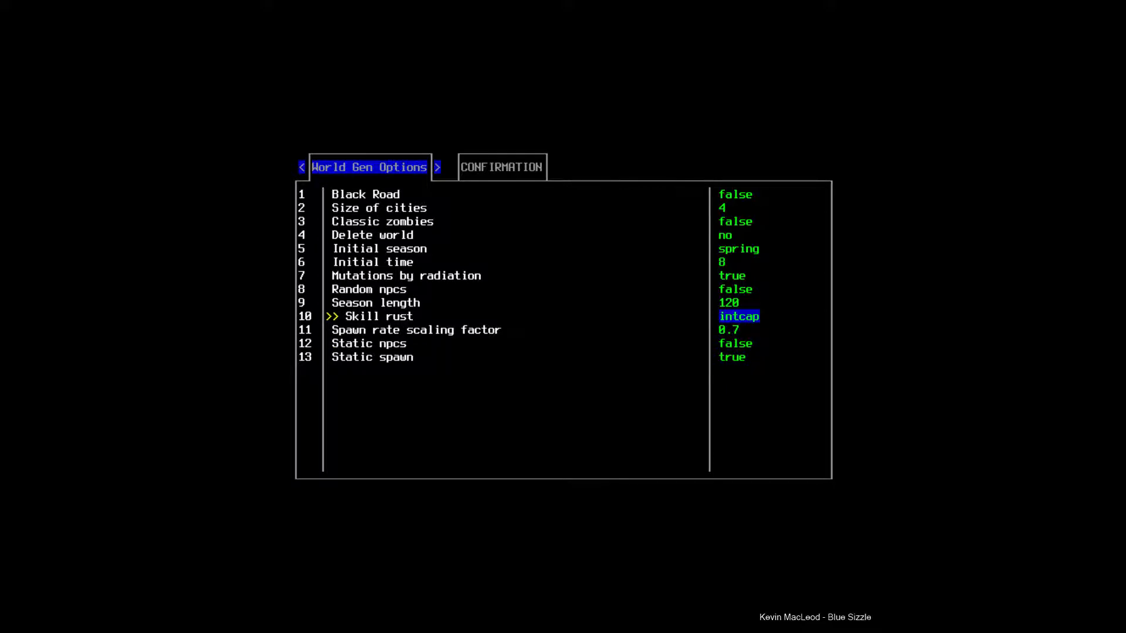
Confirm the world TivsWorld as finished, starting the game in the evac shelter on Spring, day 1.
left_click(437, 166)
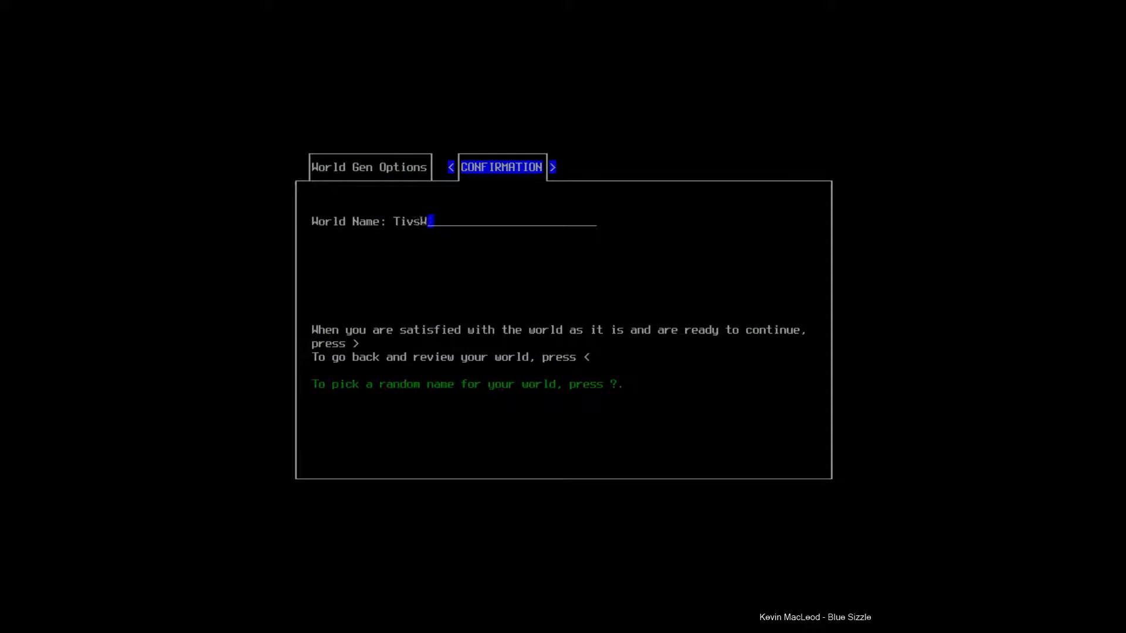
key(">")
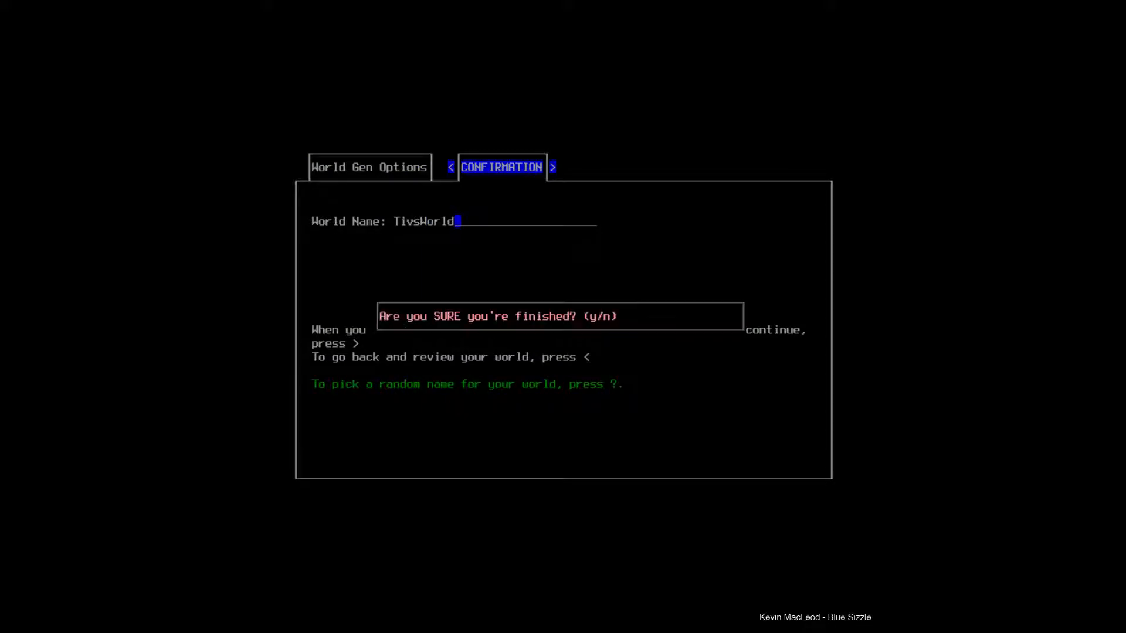
key("y")
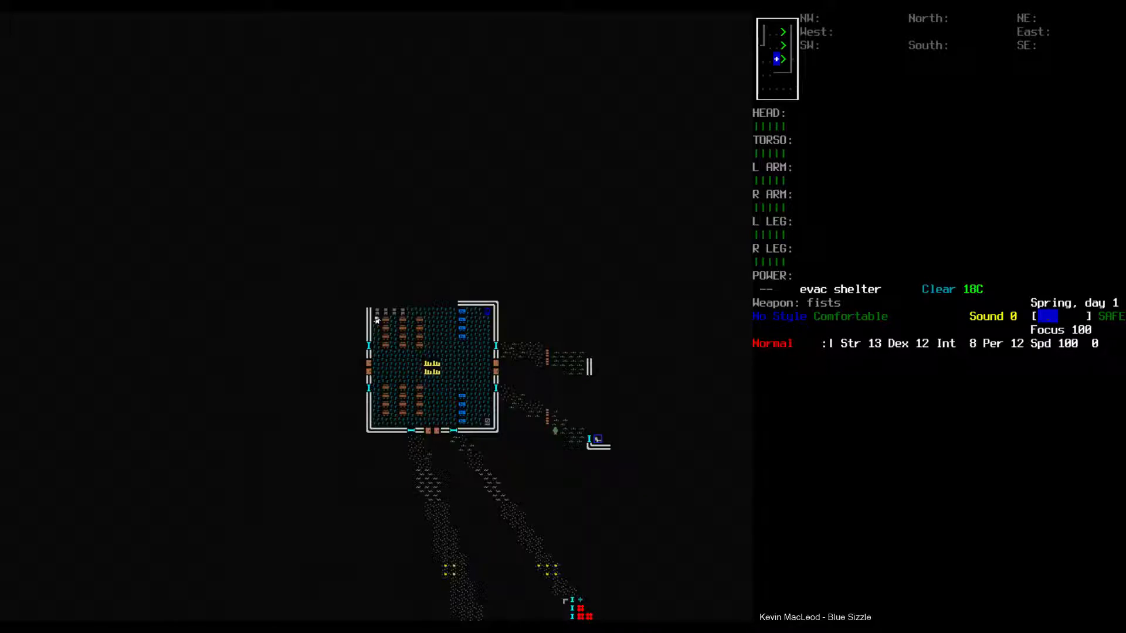
Collect the bifocal glasses and pocket knife, then bring up the overmap around the shelter.
key("space")
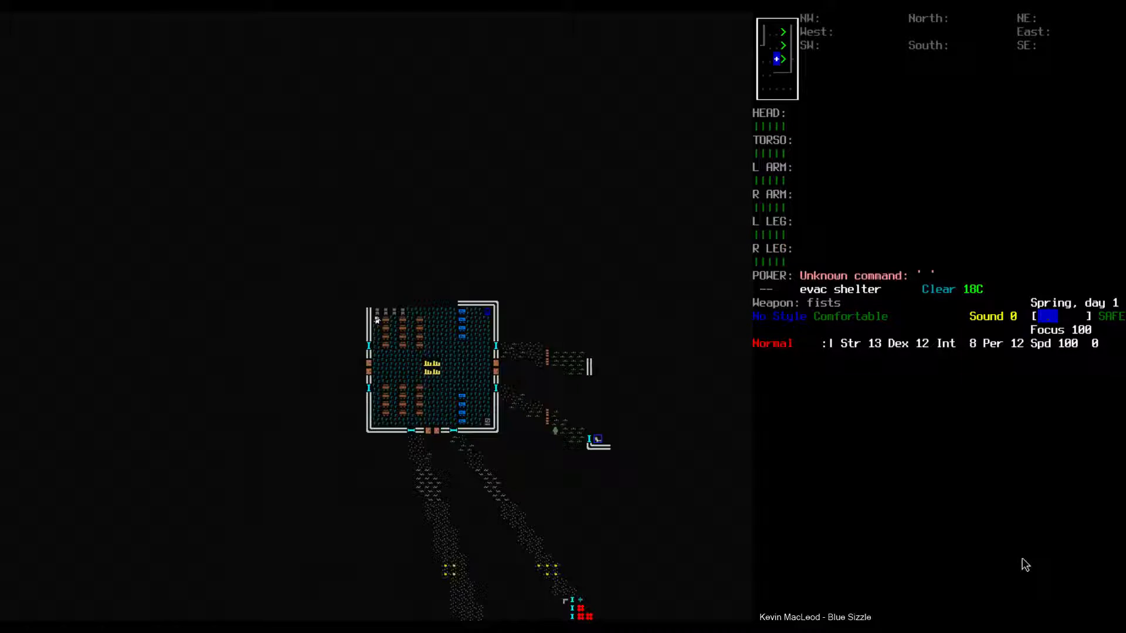
key("i")
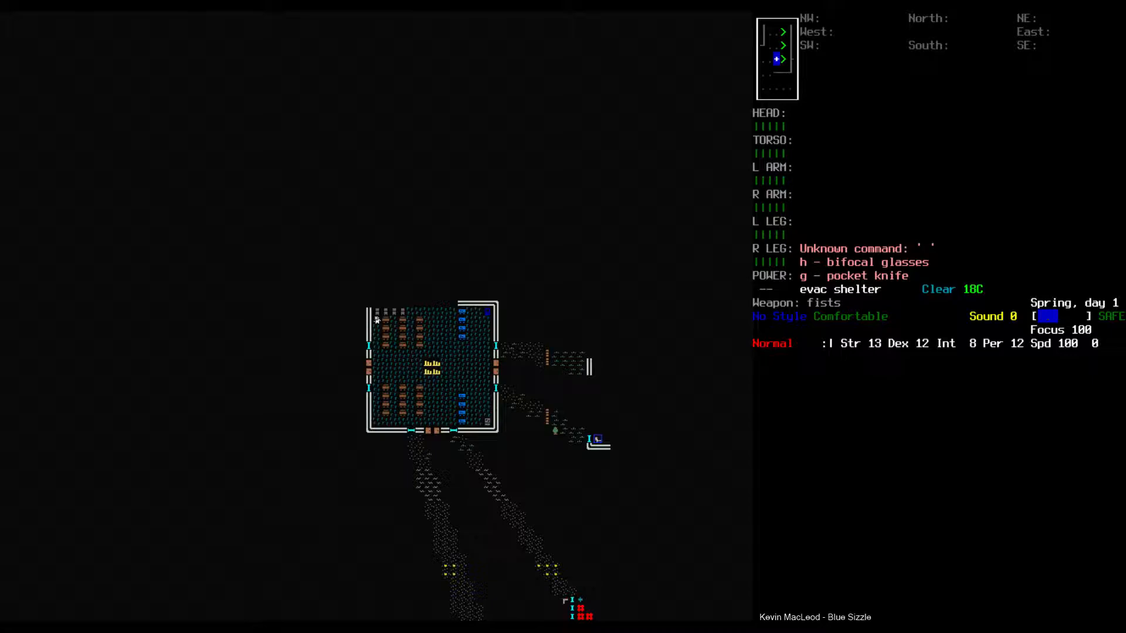
key("m")
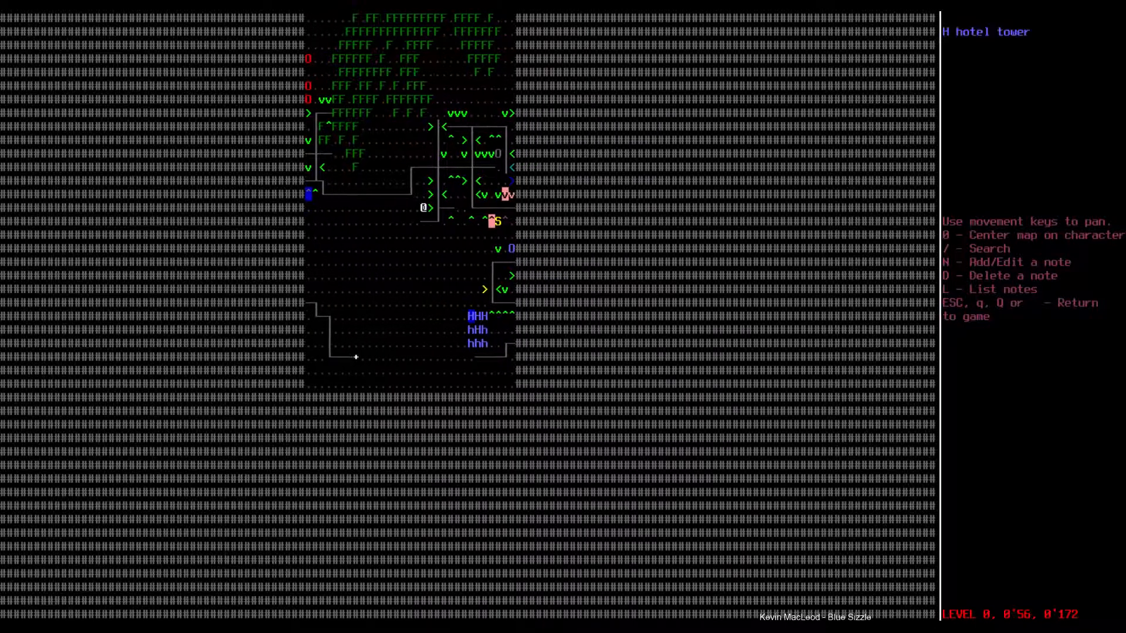
Pan the overmap over the nearby houses and return to the shelter with the pipe wielded.
key("down")
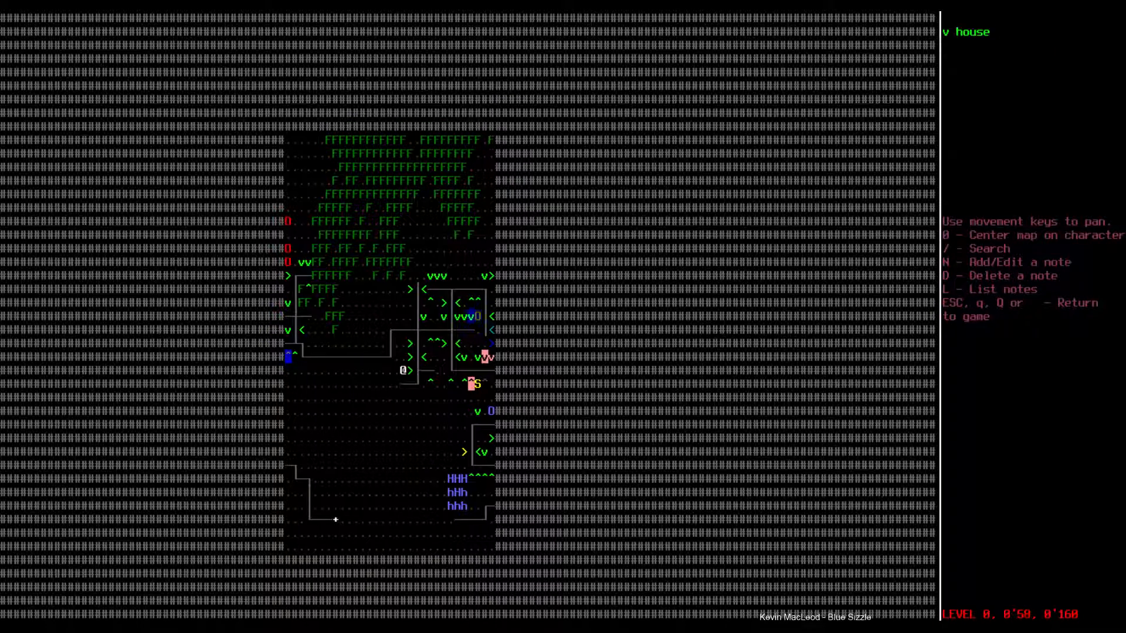
key("Escape")
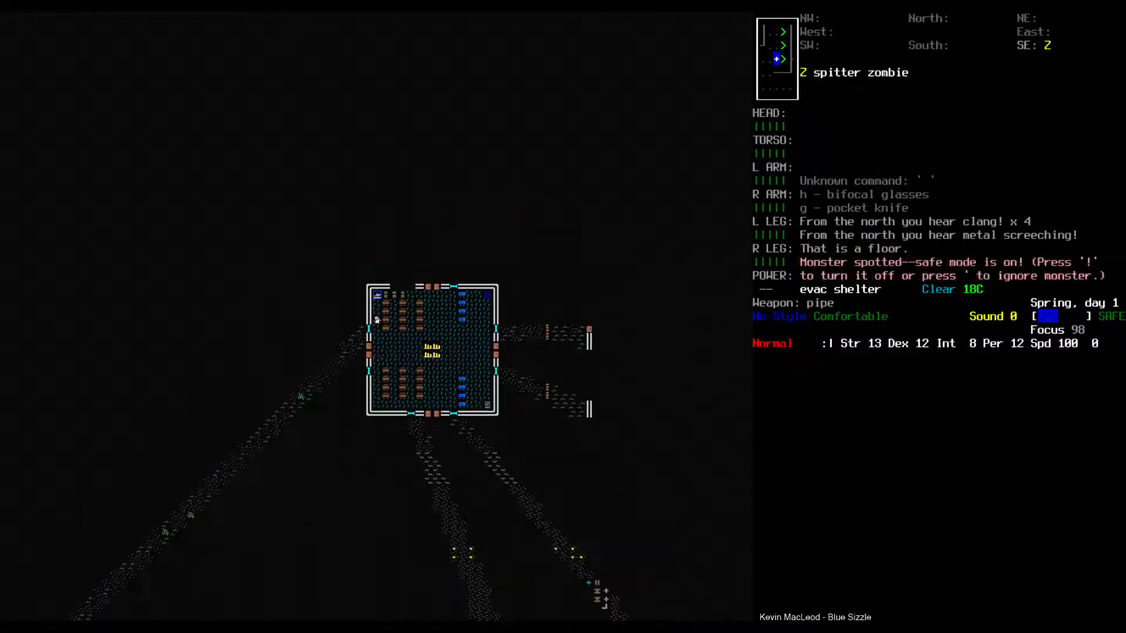
Browse the craftable weapons, leave the list, and bring up the town map from the field outside.
key("!")
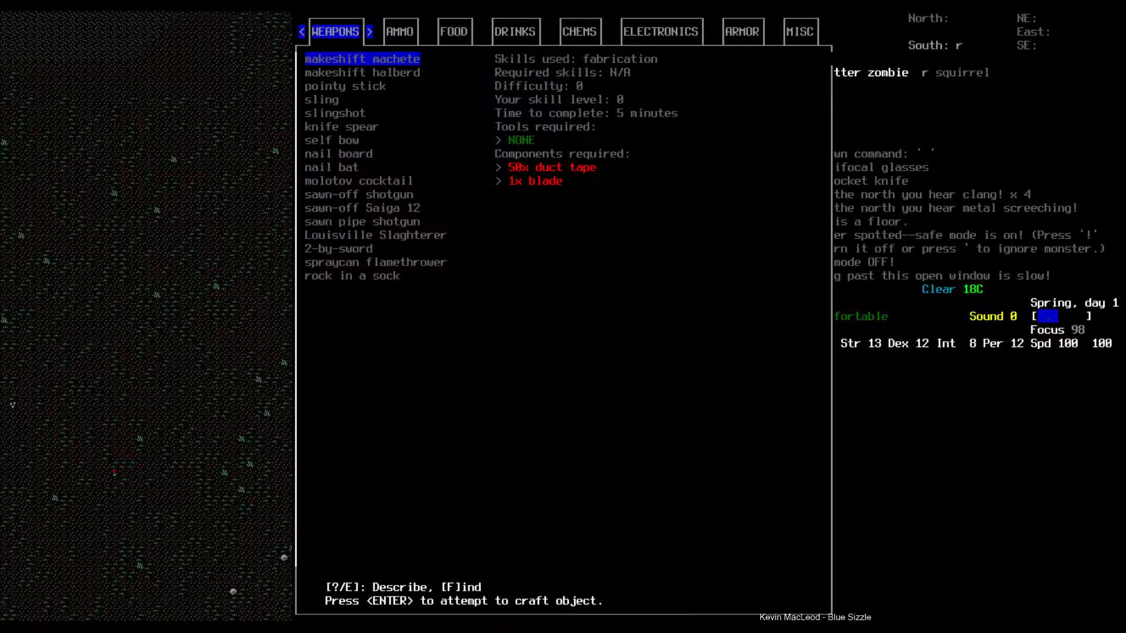
key("Escape")
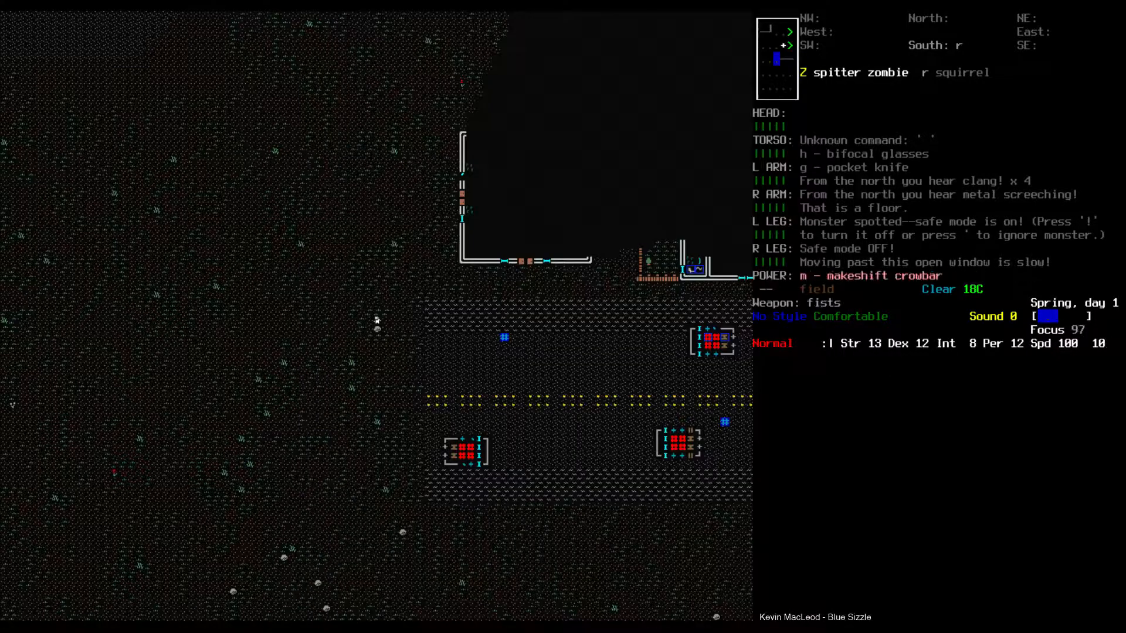
key("i")
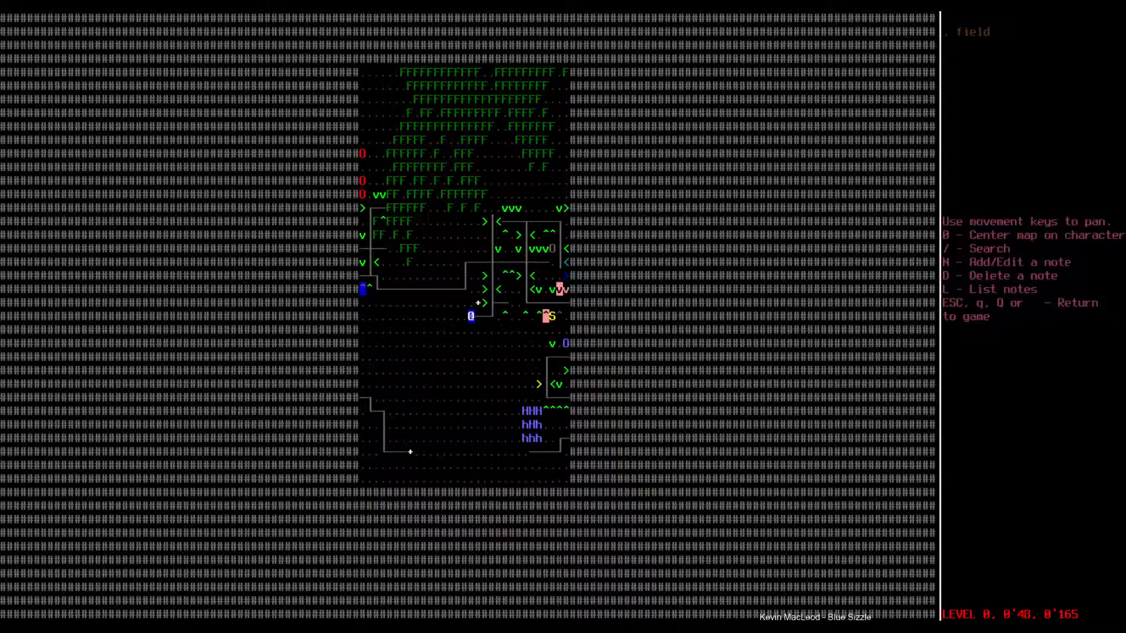
Leave the overmap and return to the survivor on the street with the makeshift crowbar.
key("Escape")
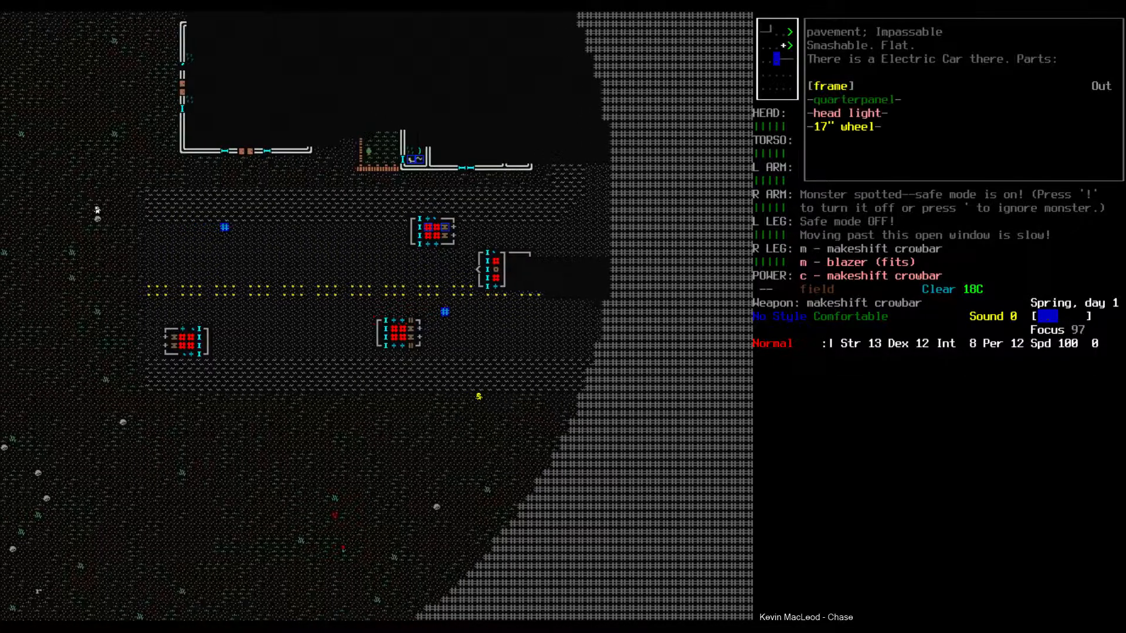
Look through the electric car's parts and finish inspecting it before saving at the shelter.
key("up")
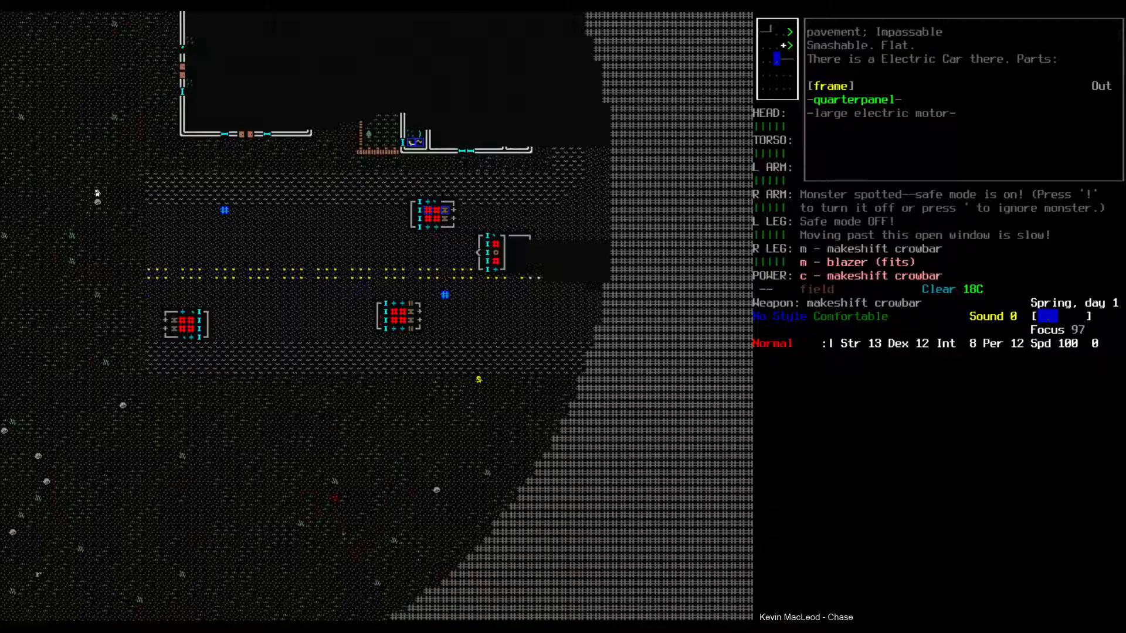
key("m")
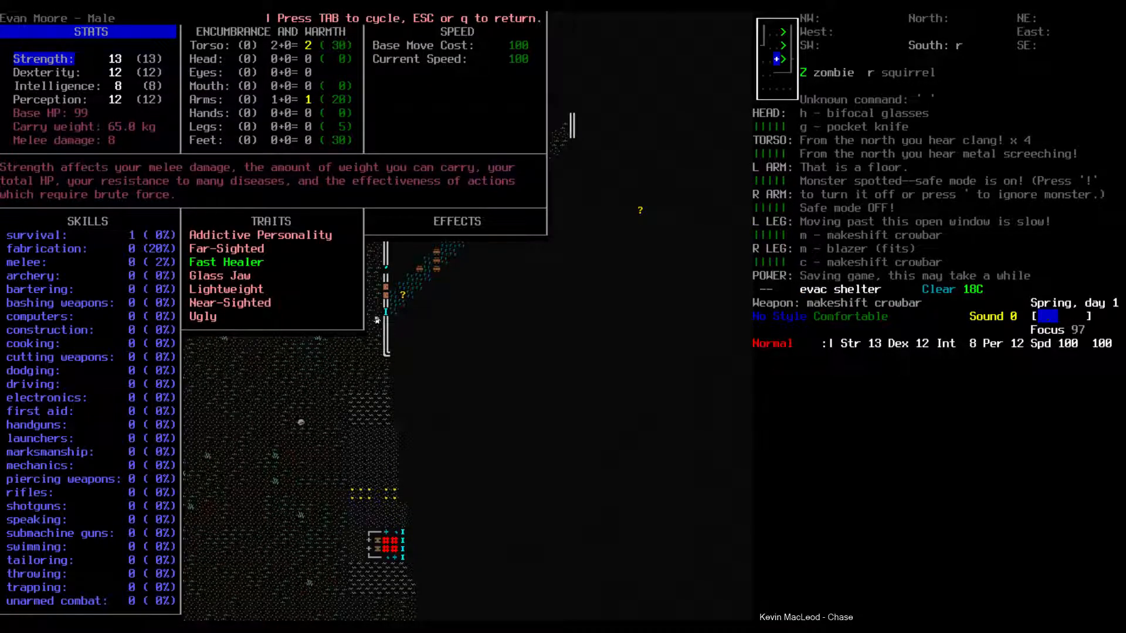
Review worn clothing, check the blazer's protection and warmth, then leave the screen.
key("ESC")
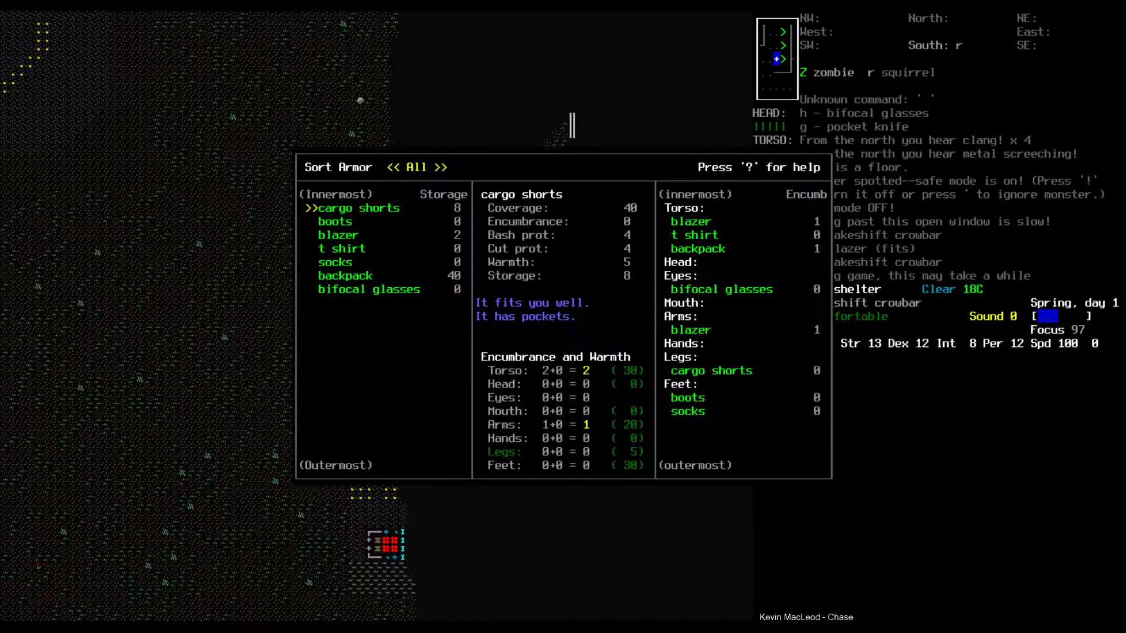
key("Down")
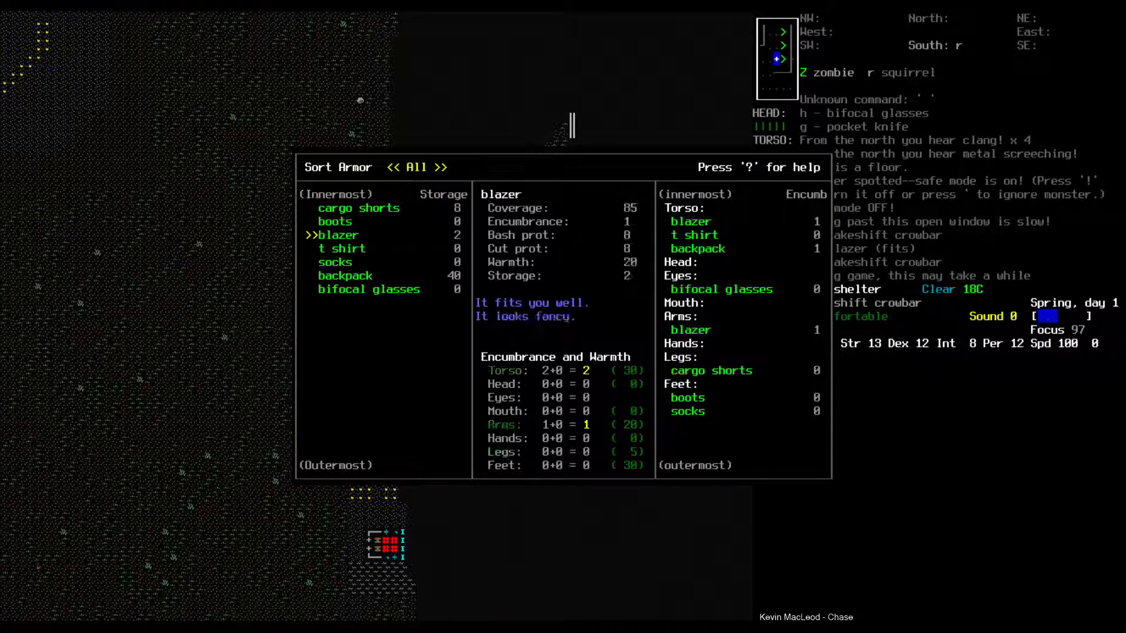
key("down")
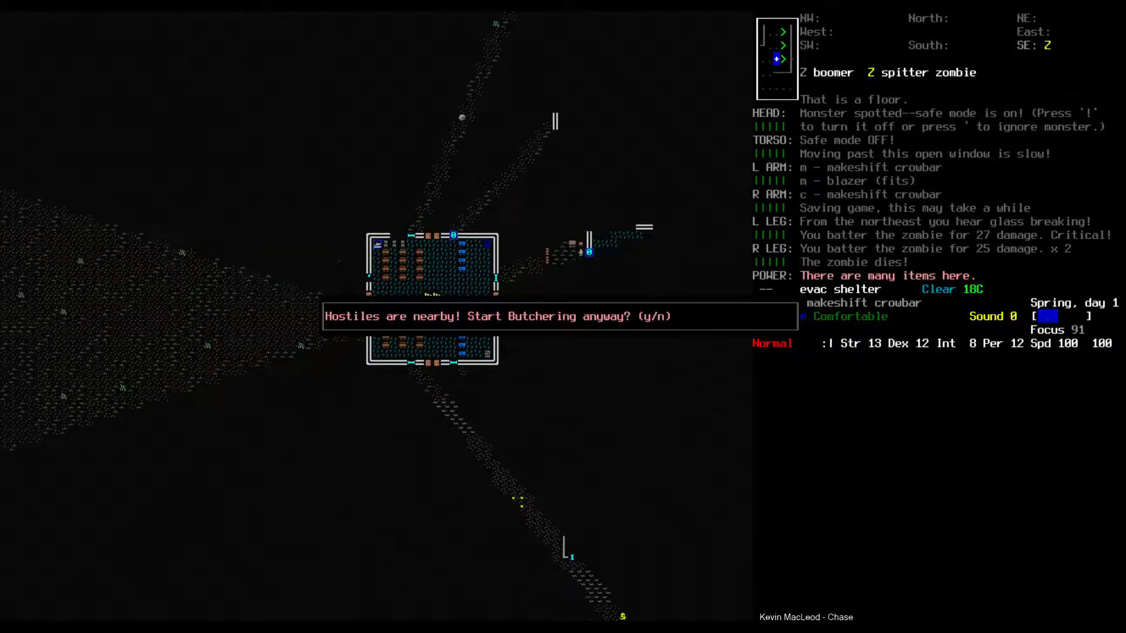
Butcher the corpse despite nearby hostiles and wield the sledge hammer from the ground.
key("y")
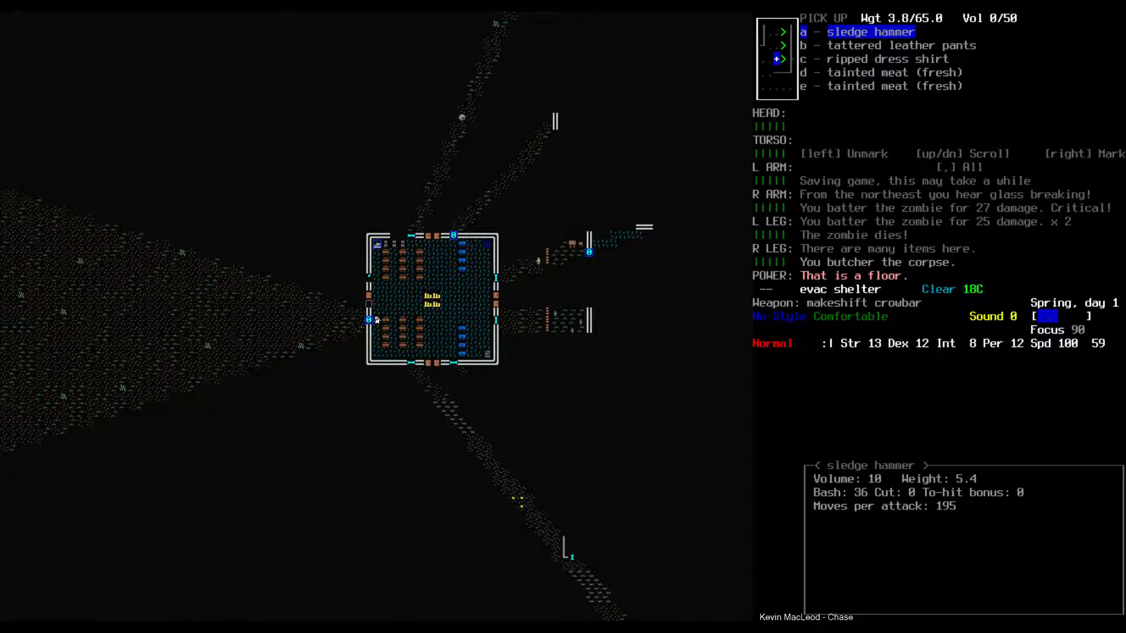
key("e")
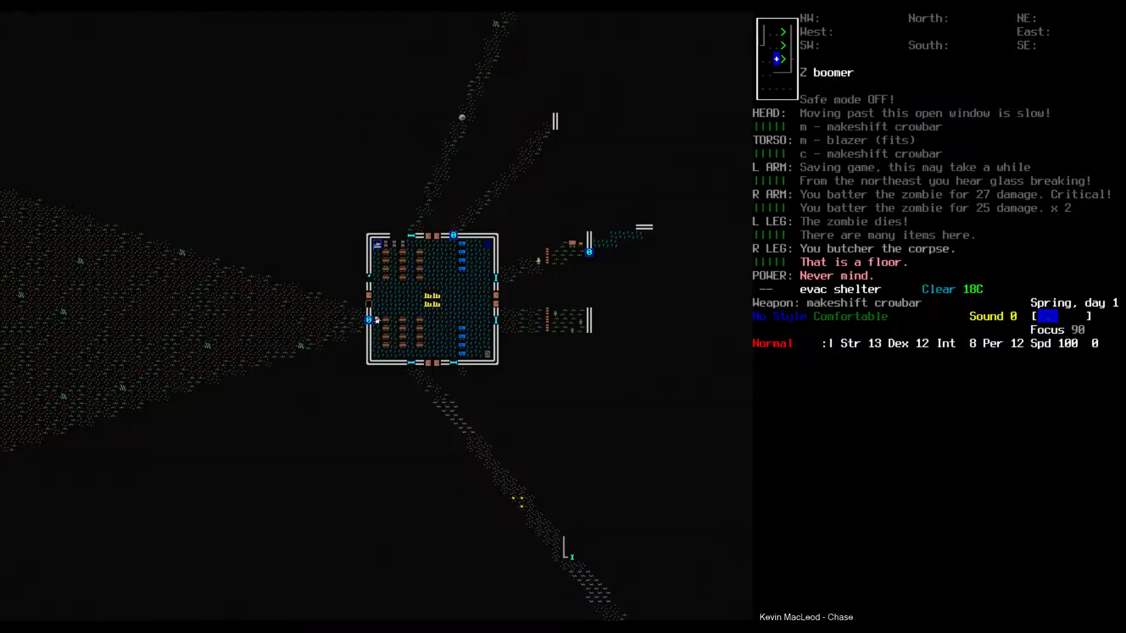
key("g")
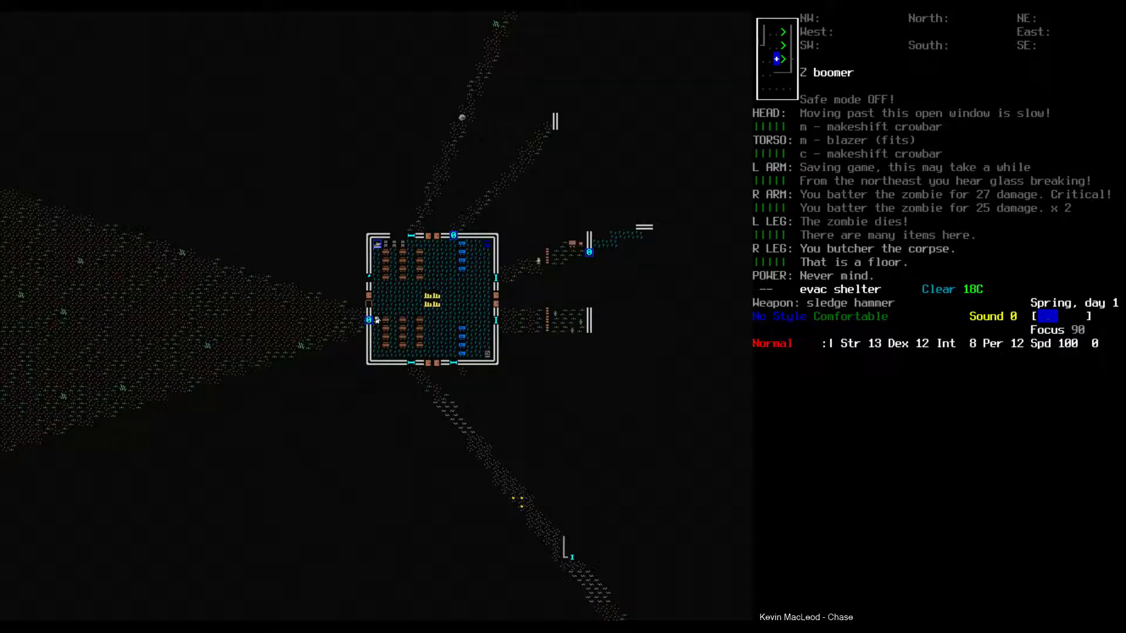
key("i")
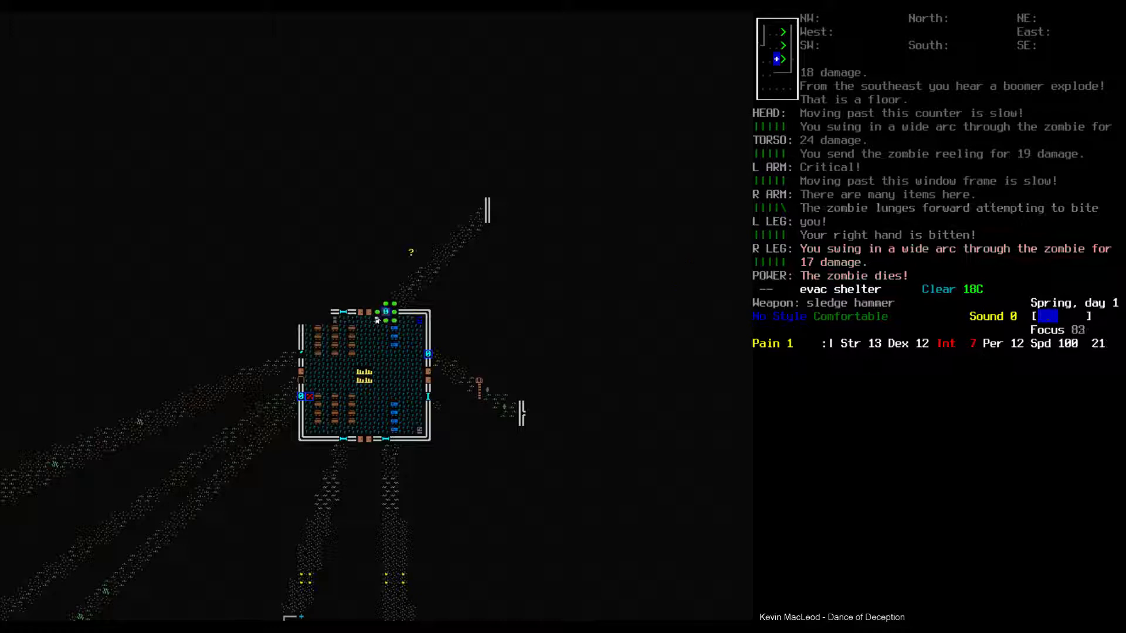
Smash the attacking zombie with the sledge hammer, then bring up the surrounding-area map.
key("up")
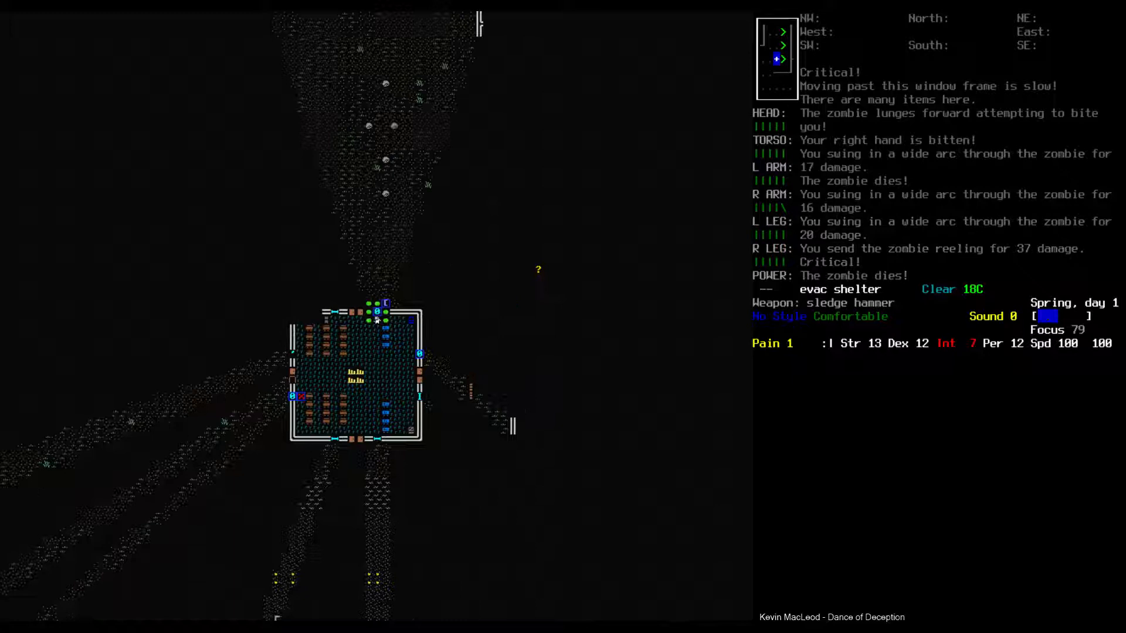
key("i")
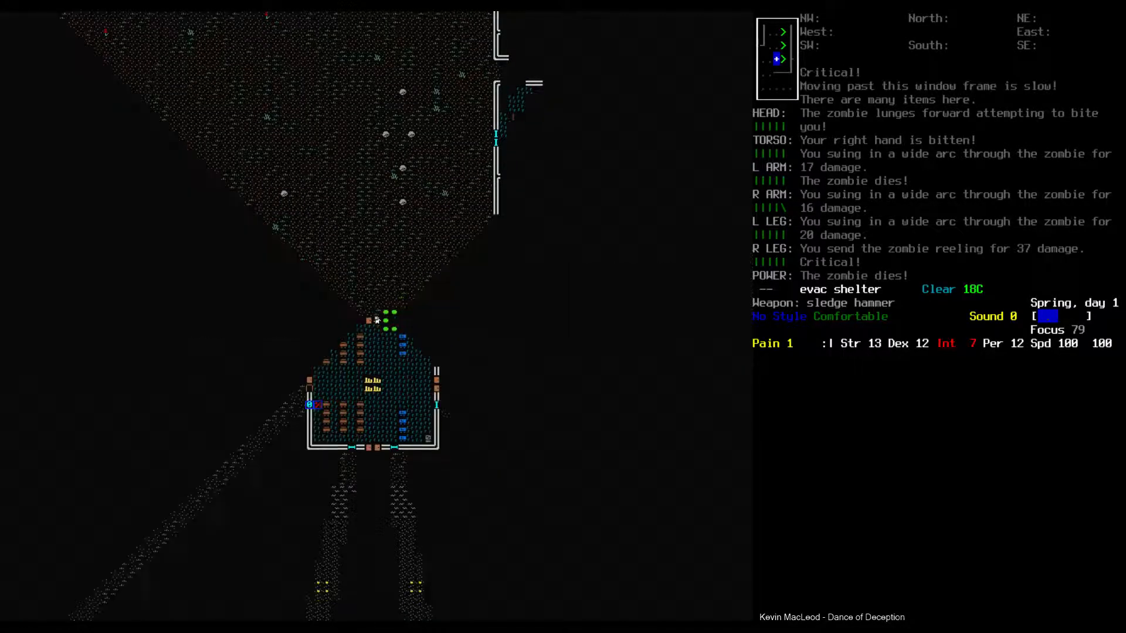
key("m")
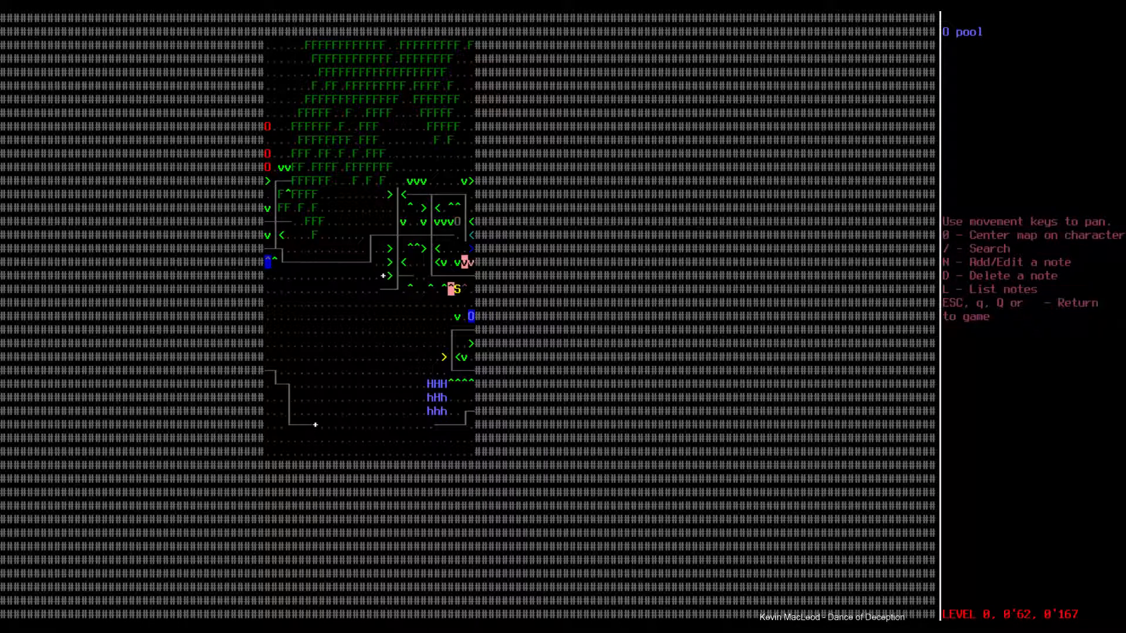
Pan the overmap toward the subway station and return to the game.
key("down")
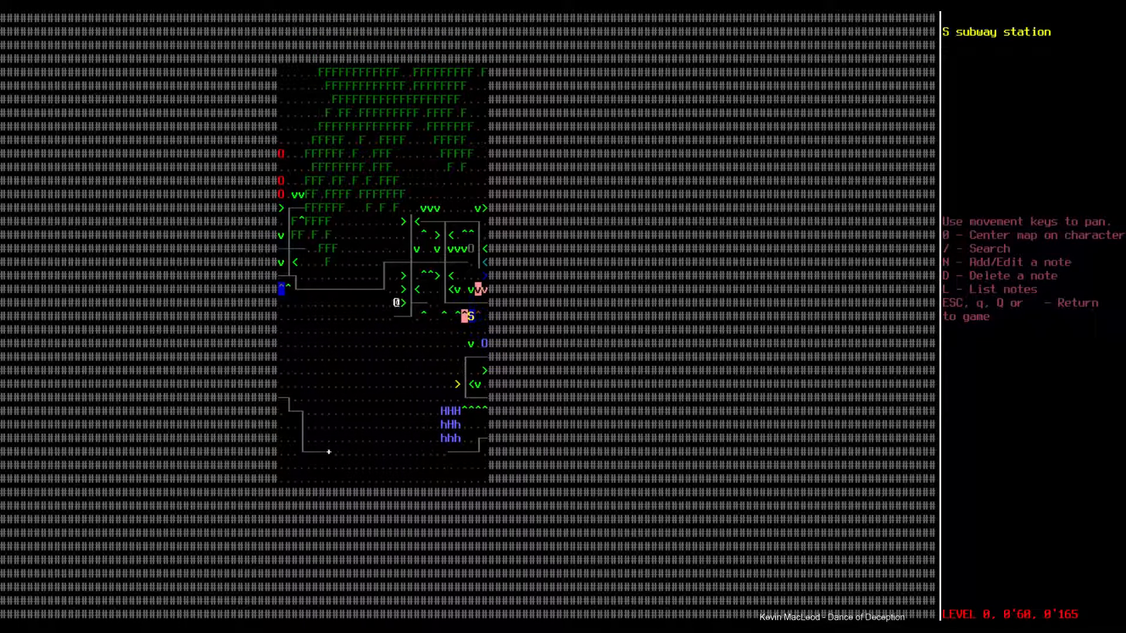
key("Escape")
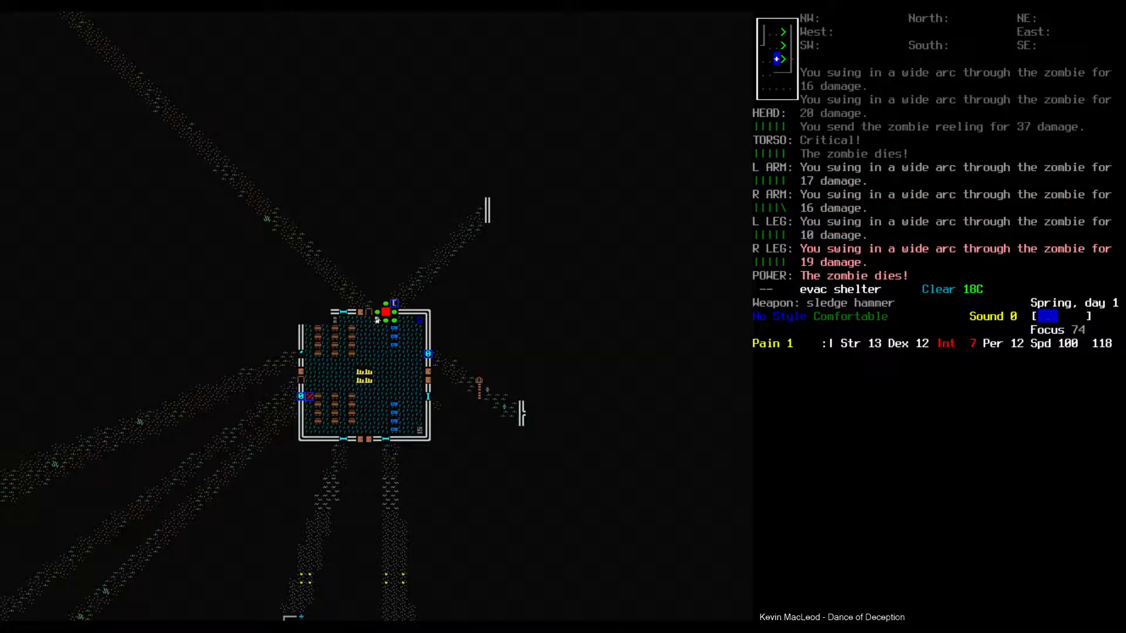
Bring up the side-by-side ground and inventory item management screen.
key("i")
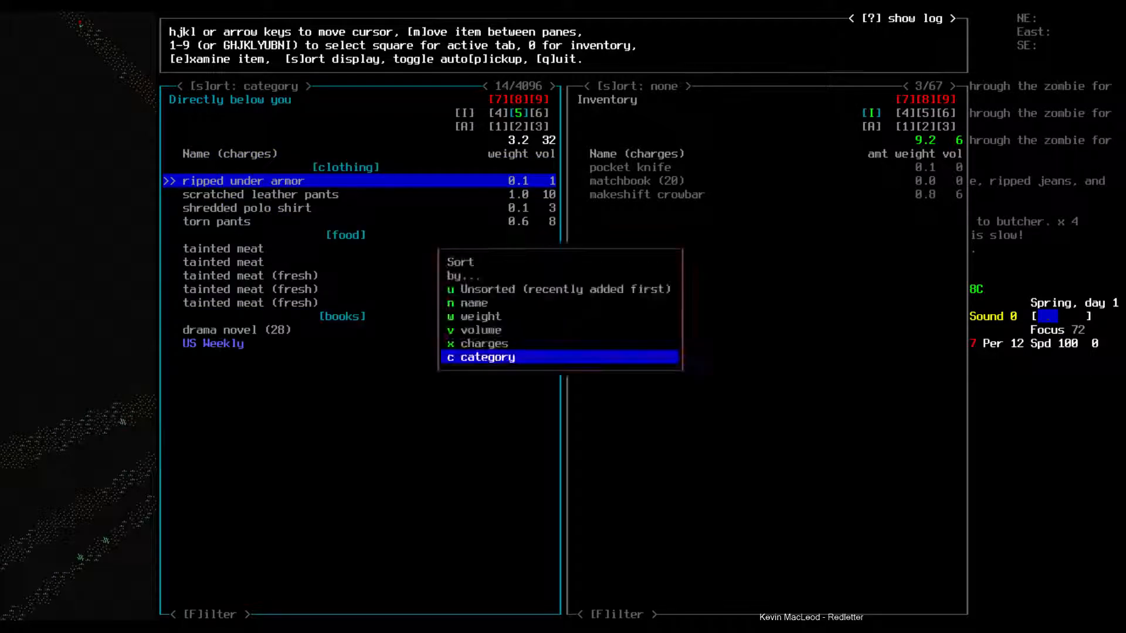
Sort the items on the ground below the survivor by weight.
left_click(478, 315)
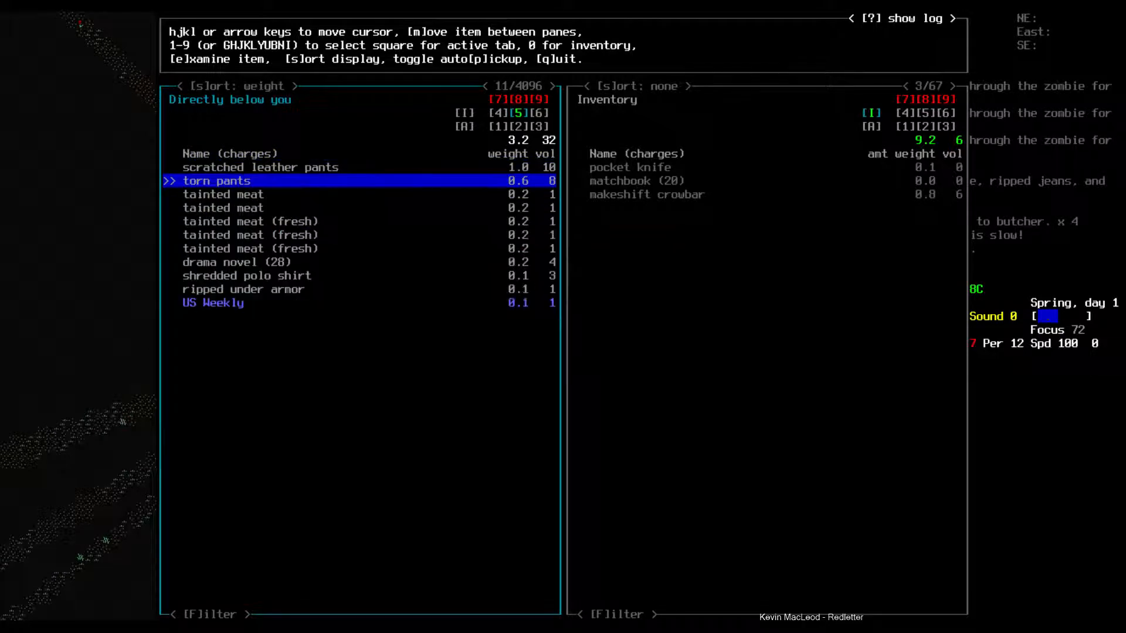
key("s")
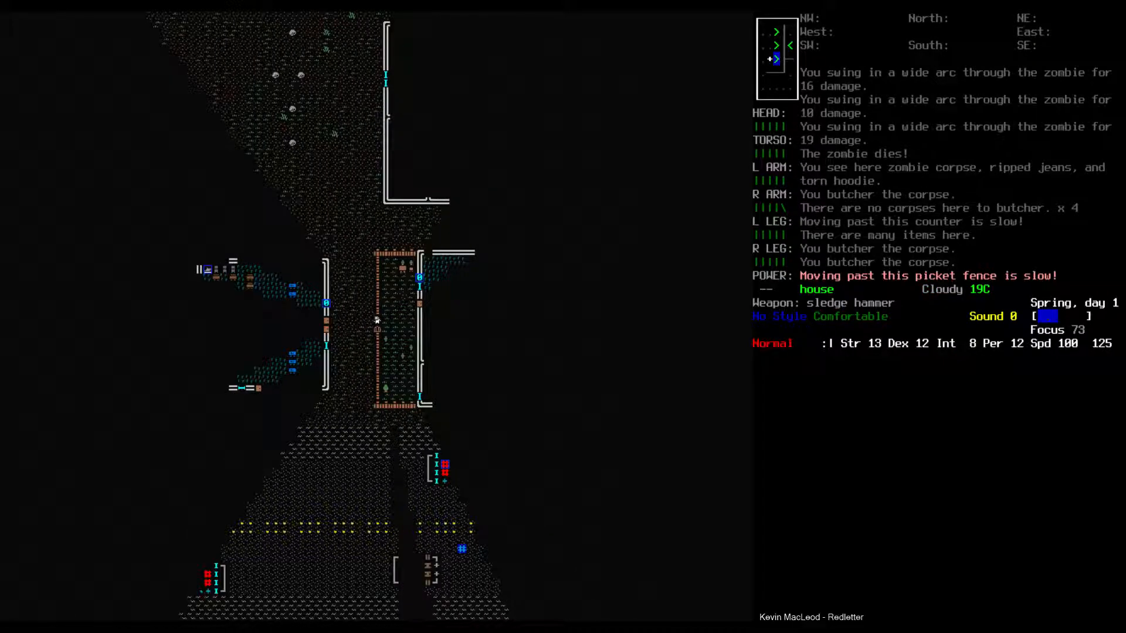
Head toward the next house and close the nearby-items list before prying the door.
key("a")
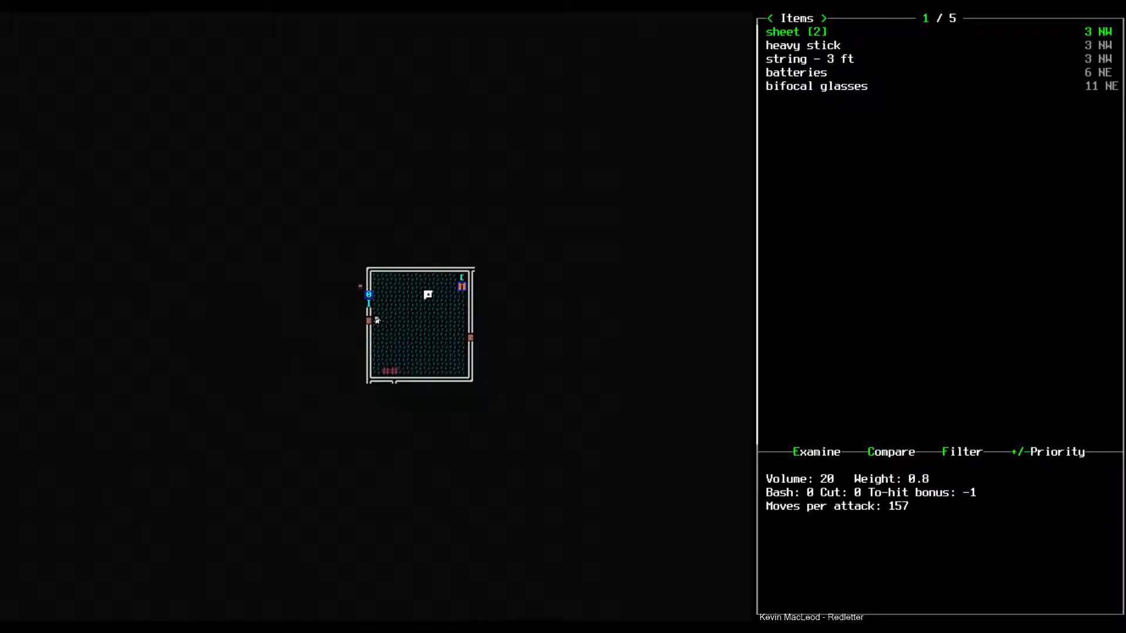
key("escape")
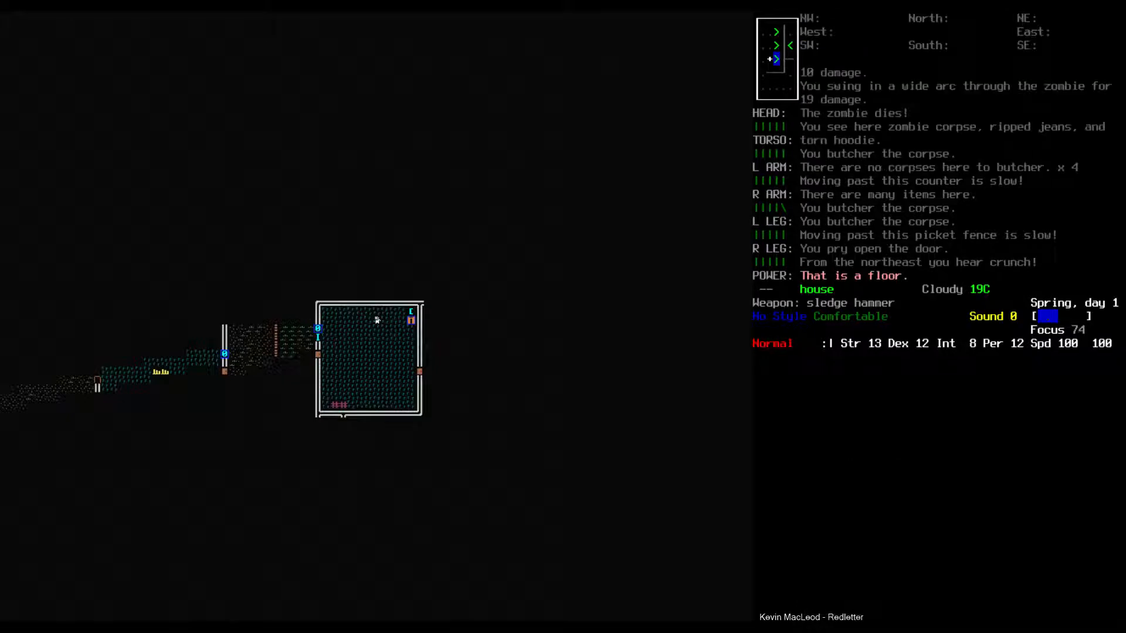
Search the dresser, inspect the utility vest's protection and storage, and leave the layering overview.
key("g")
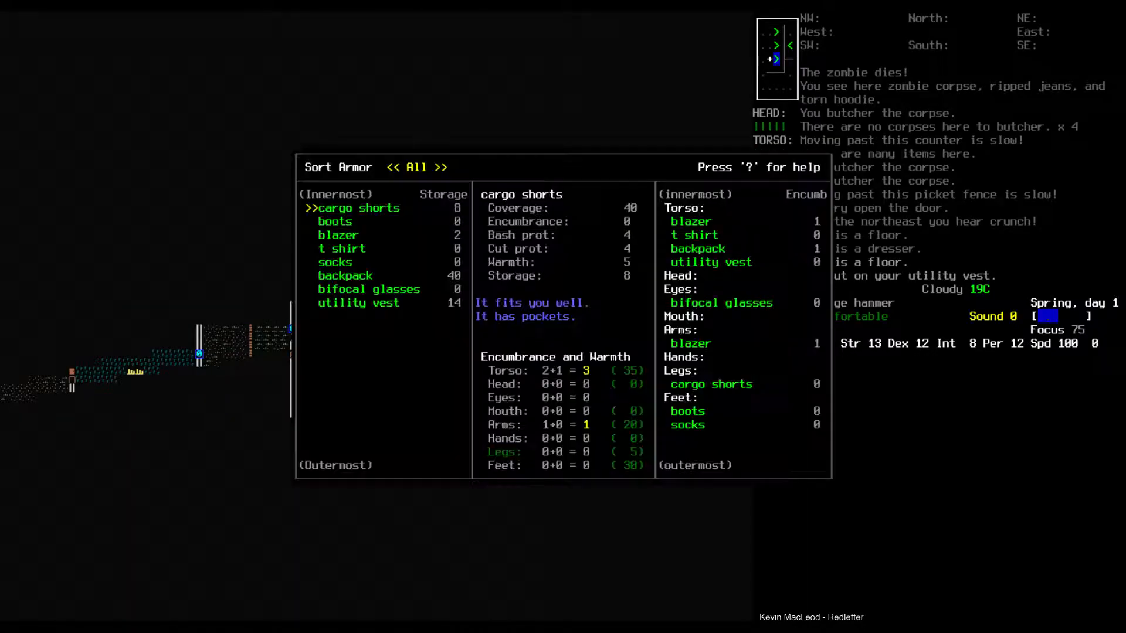
key("DOWN")
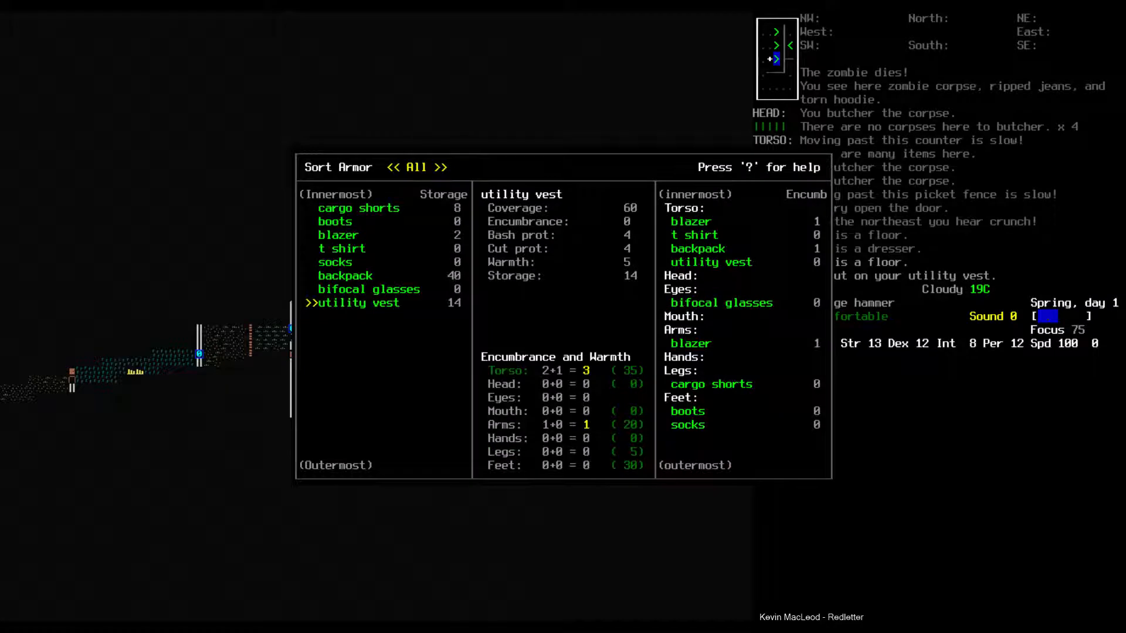
key("Escape")
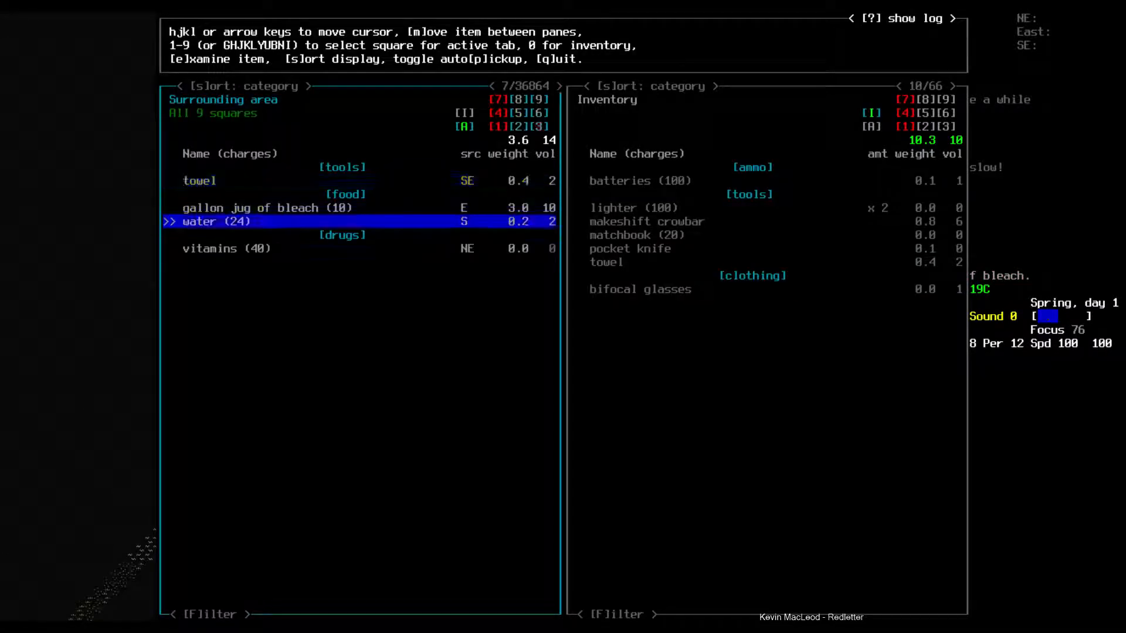
Browse the nearby towel, bleach, water and vitamins beside the carried inventory.
key("m")
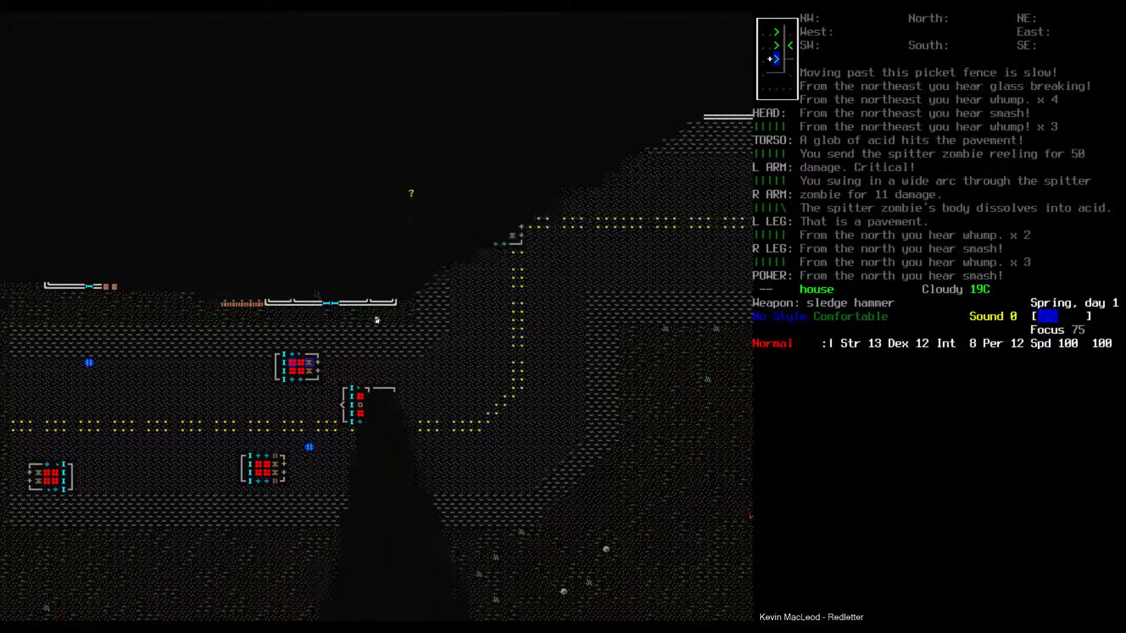
After killing the spitter zombie, walk north along the road toward the intersection.
key("@")
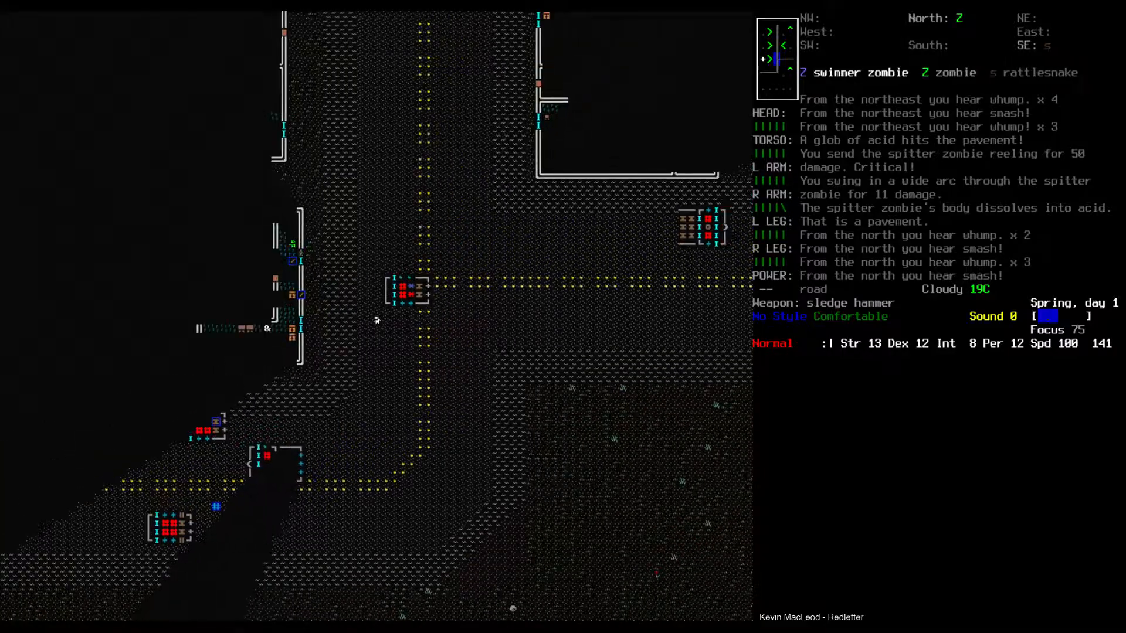
Check the town overmap, then resume play to engage the swimmer zombie.
key("m")
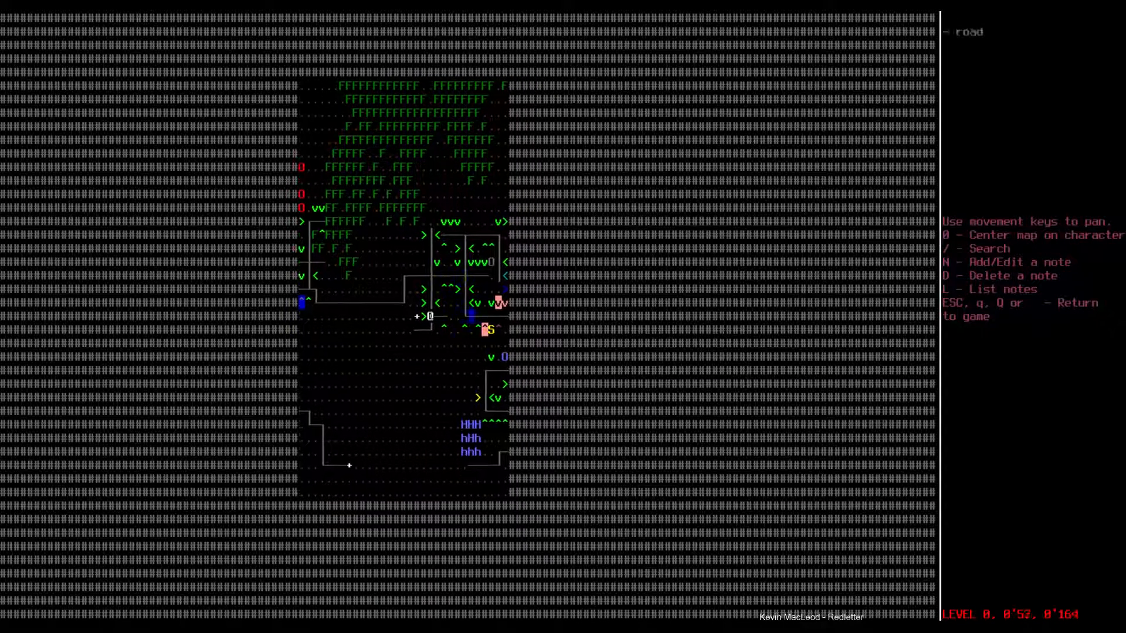
key("Escape")
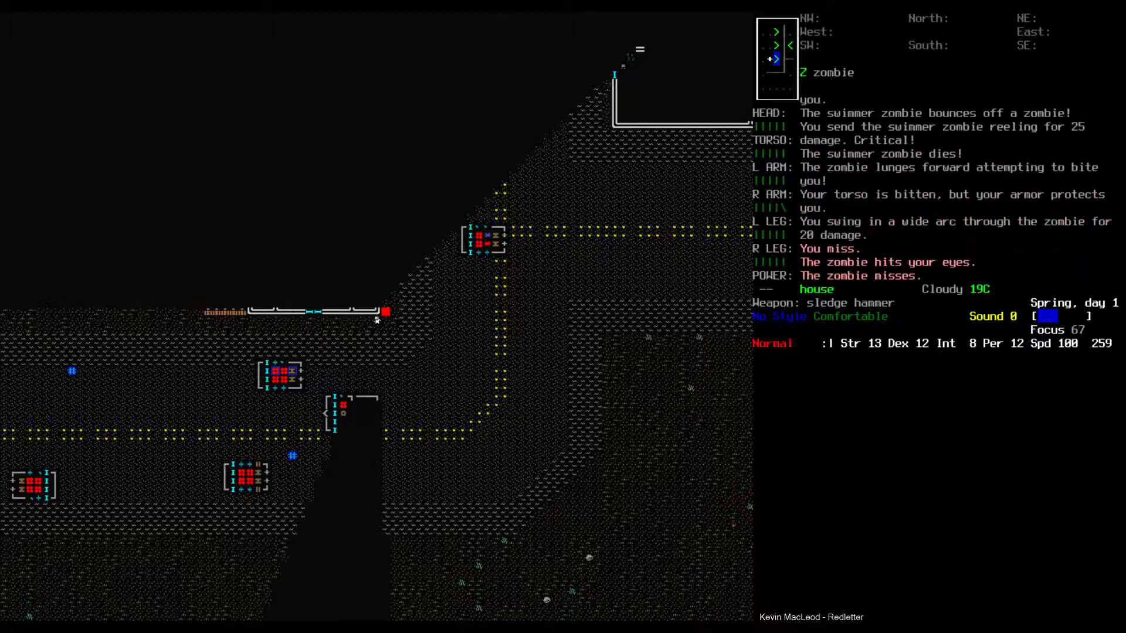
Strike down the remaining zombie with the sledgehammer, then bring up the town map.
key("@")
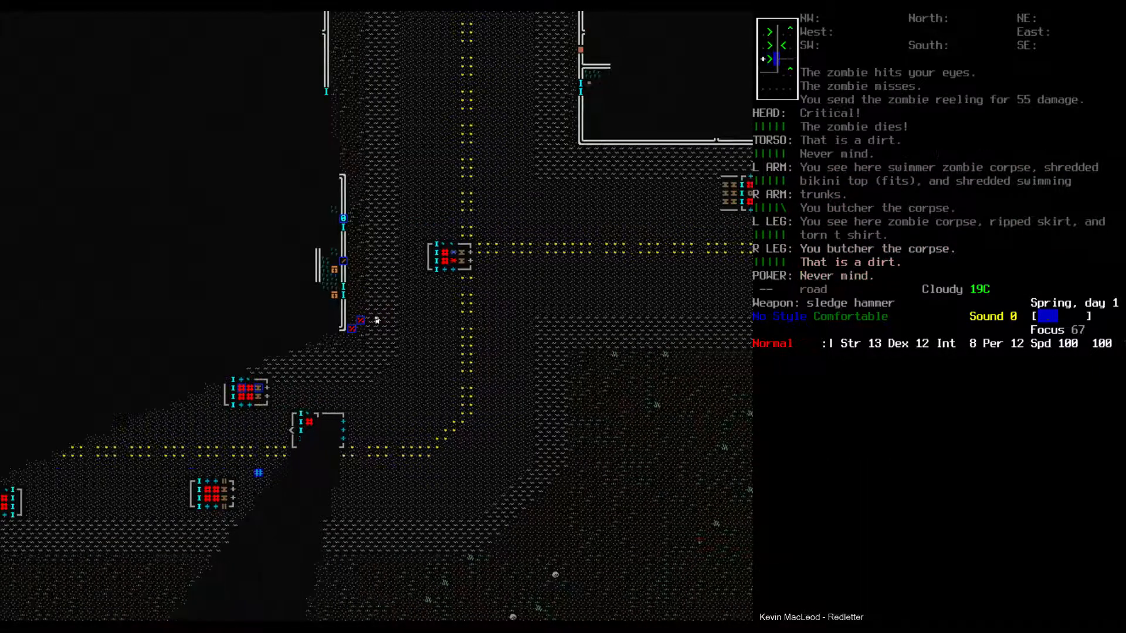
key("m")
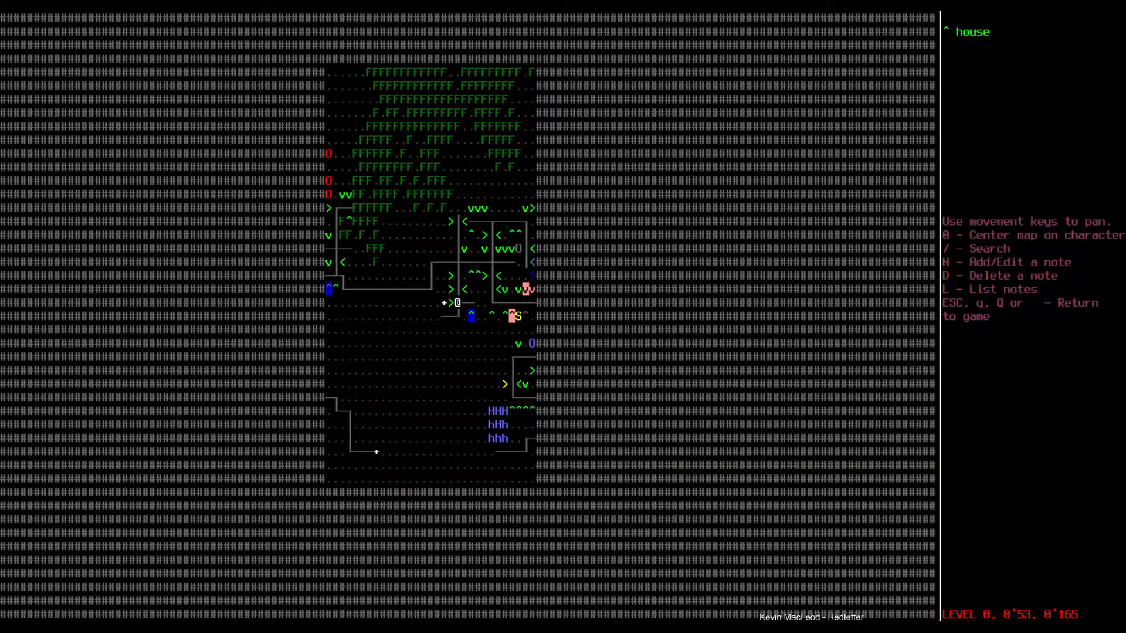
Return to play from the town map and dismiss the nearby-items screen before prying the door.
key("Escape")
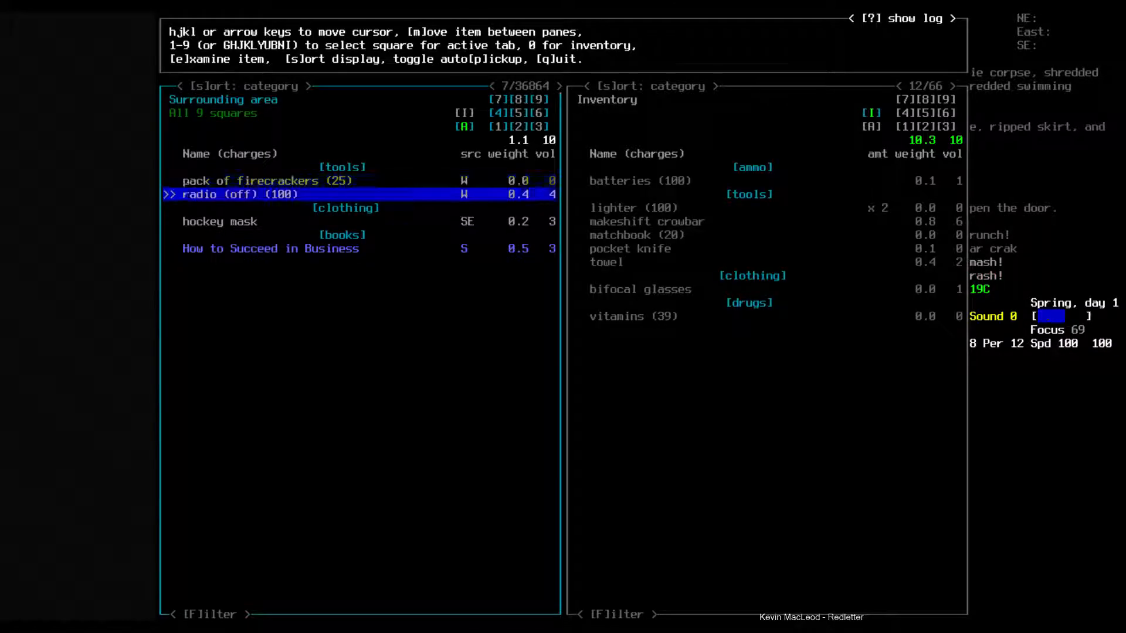
key("up")
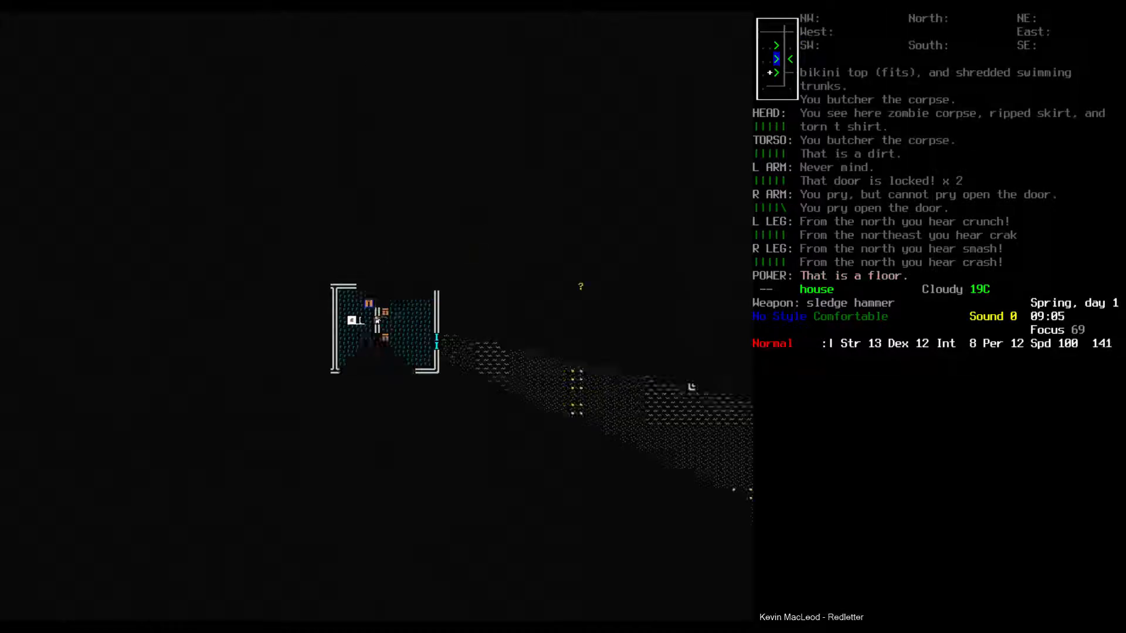
Glance over the room's item list, then swing the sledgehammer at the biting zombie.
key("up")
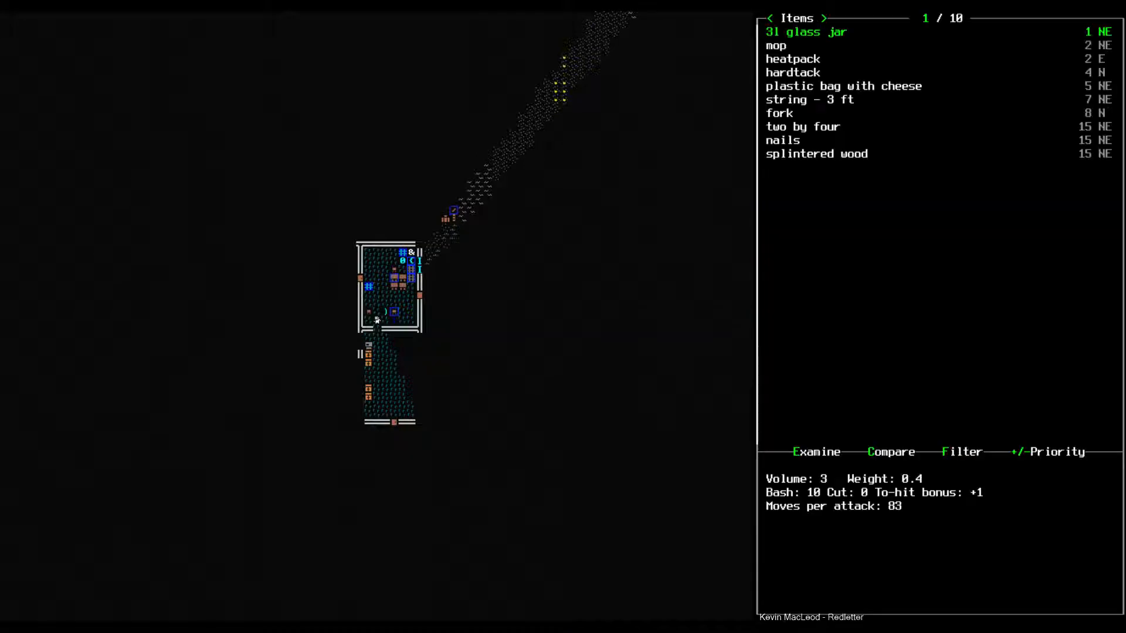
key("Escape")
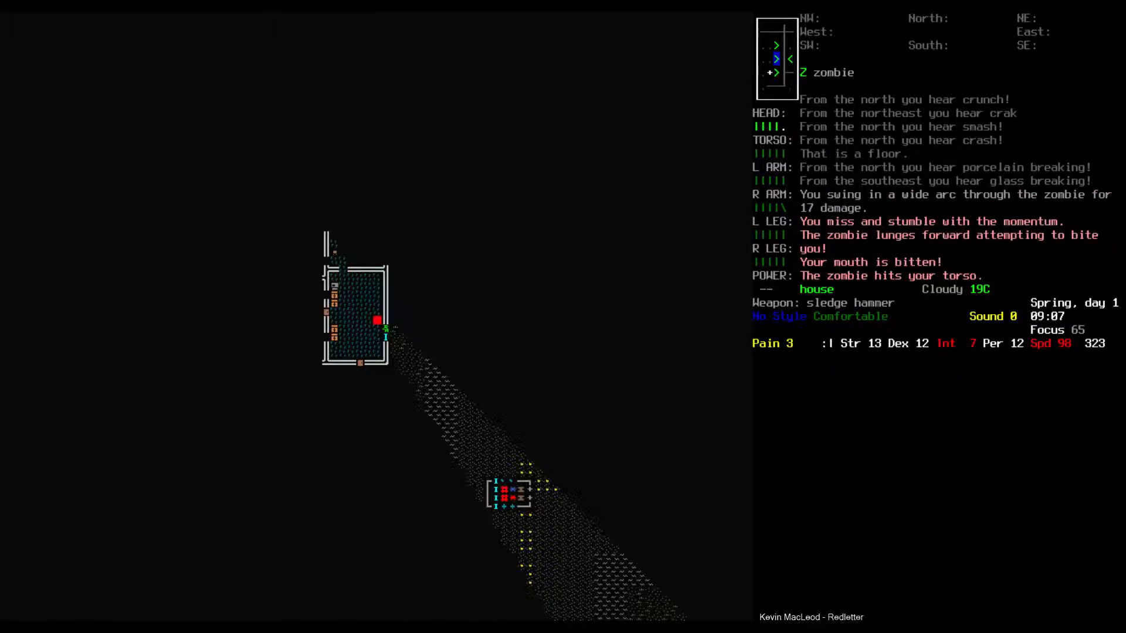
key("@")
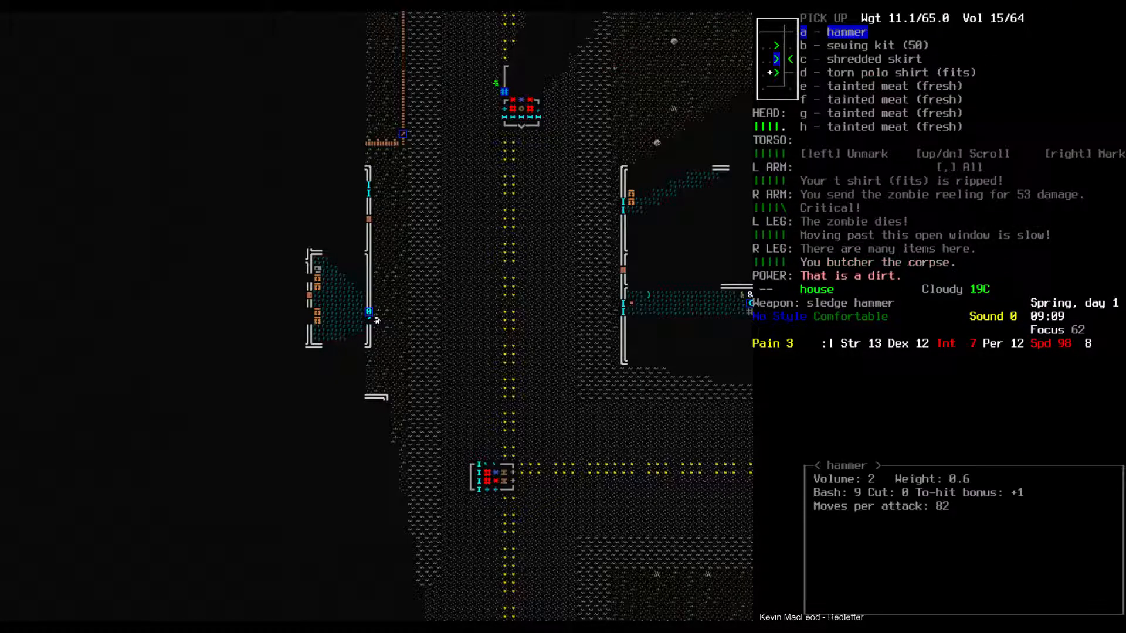
Leave the hammer-and-sewing-kit pile and briefly review the town overmap.
key("DOWN")
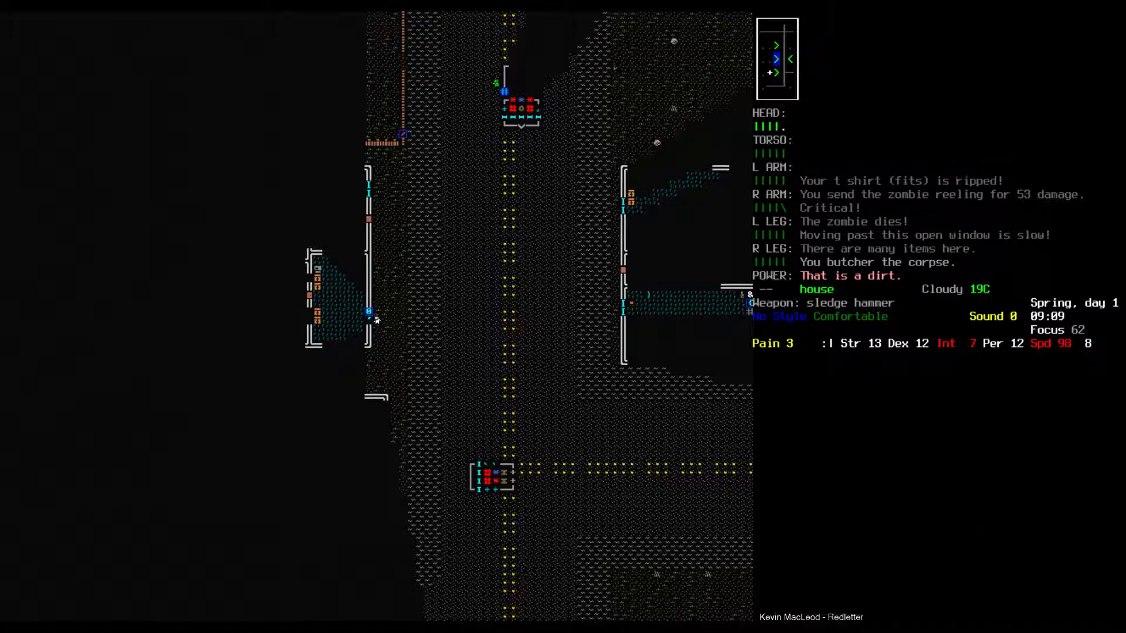
key("m")
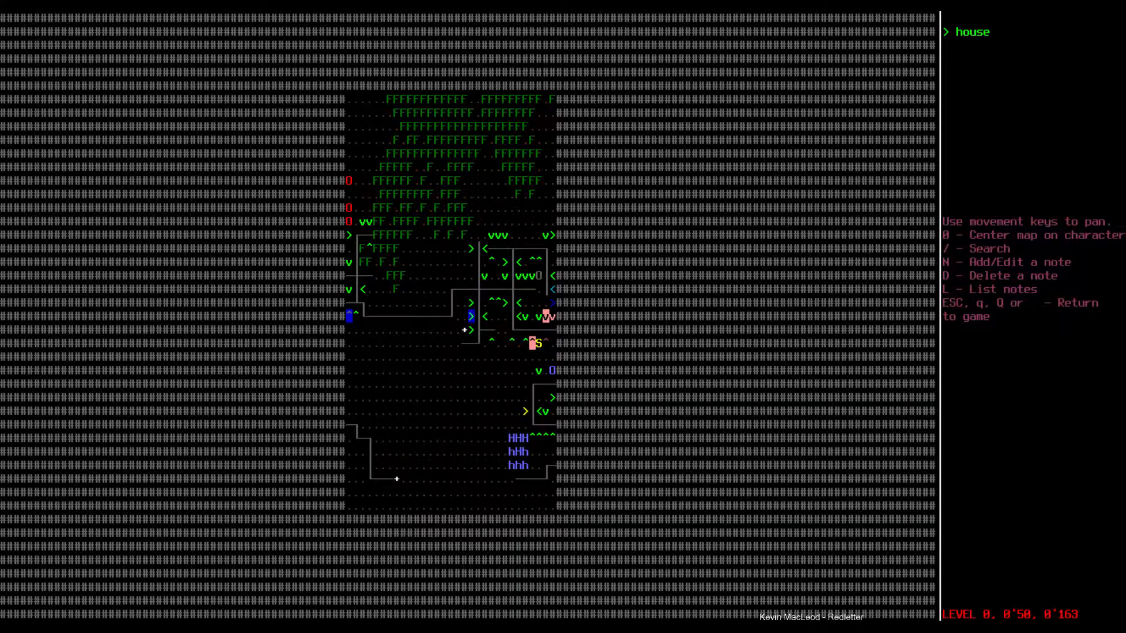
key("Escape")
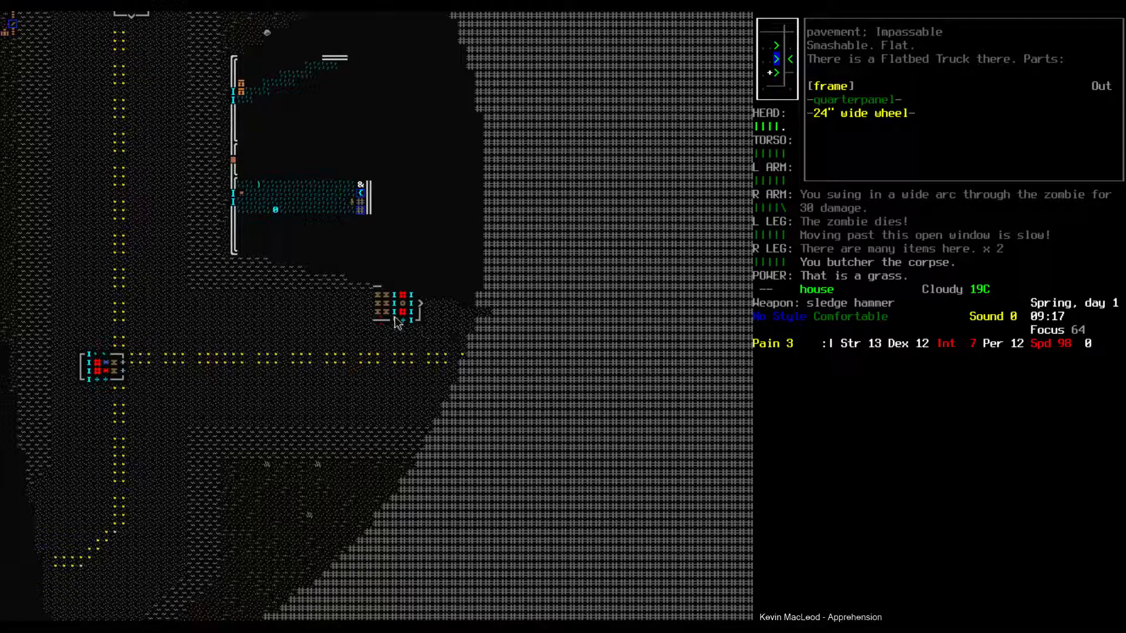
mouse_move(422, 312)
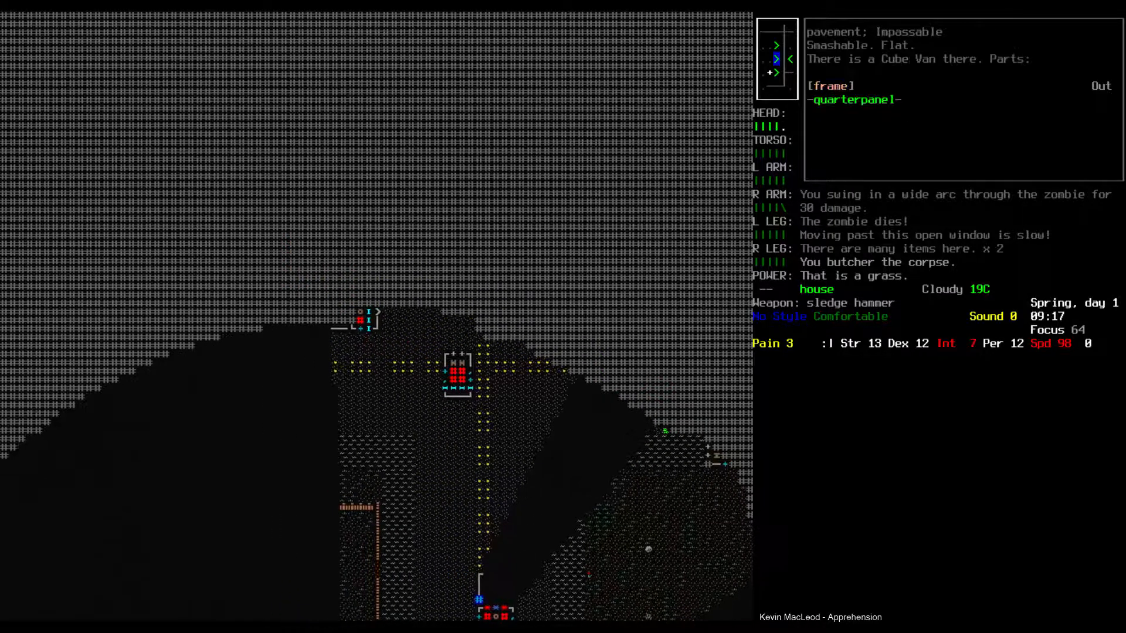
Finish examining the flatbed truck and cube van parts and return to normal play.
key("down")
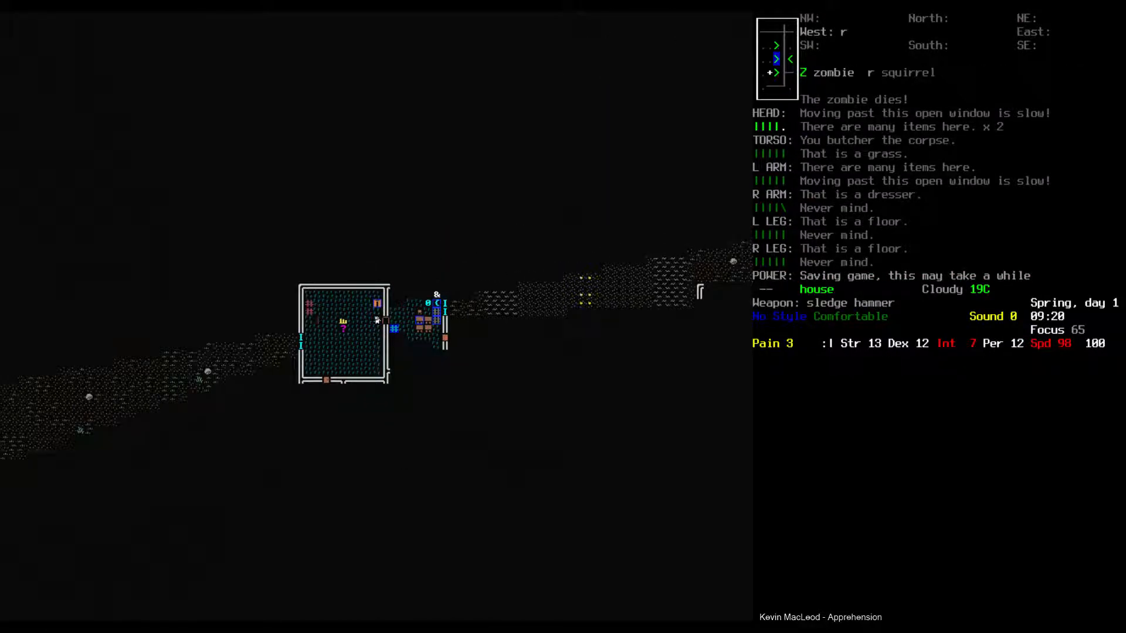
Review Evan Moore's inventory inside the newly entered house.
key("i")
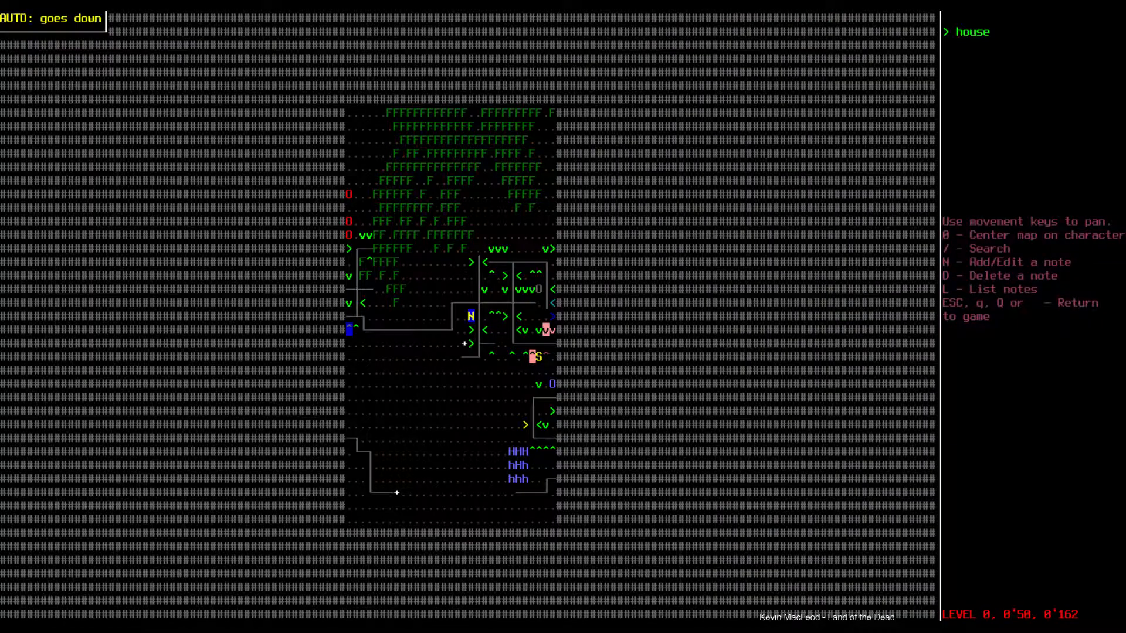
Dismiss the town map twice to get back inside the house.
key("Escape")
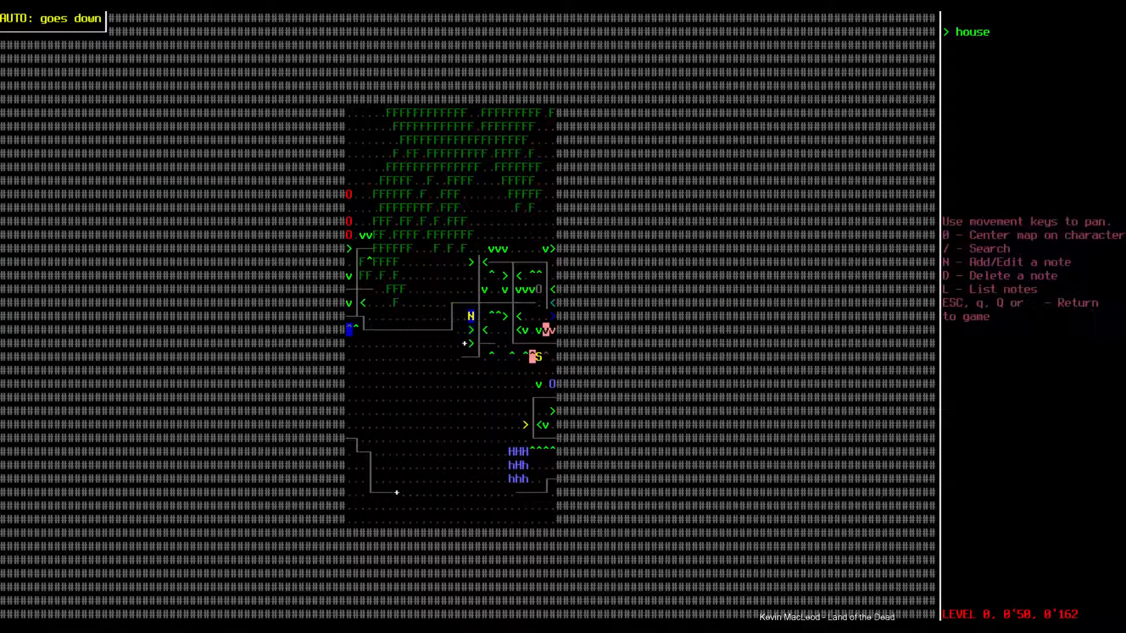
key("Escape")
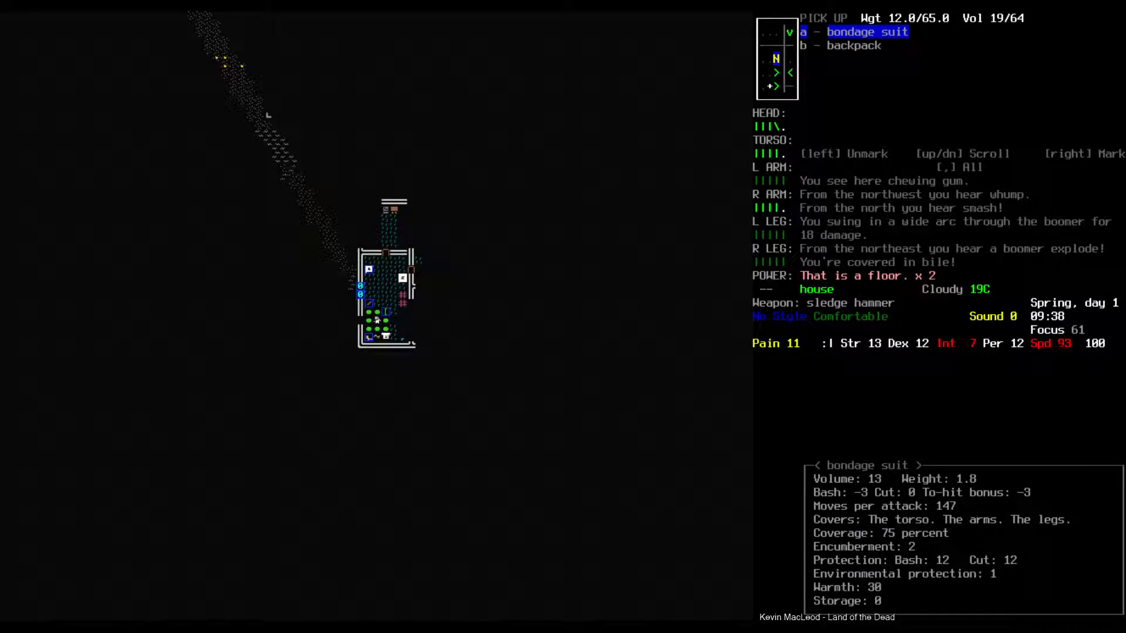
Switch from the bondage suit to the backpack's details, showing 40 storage.
key("down")
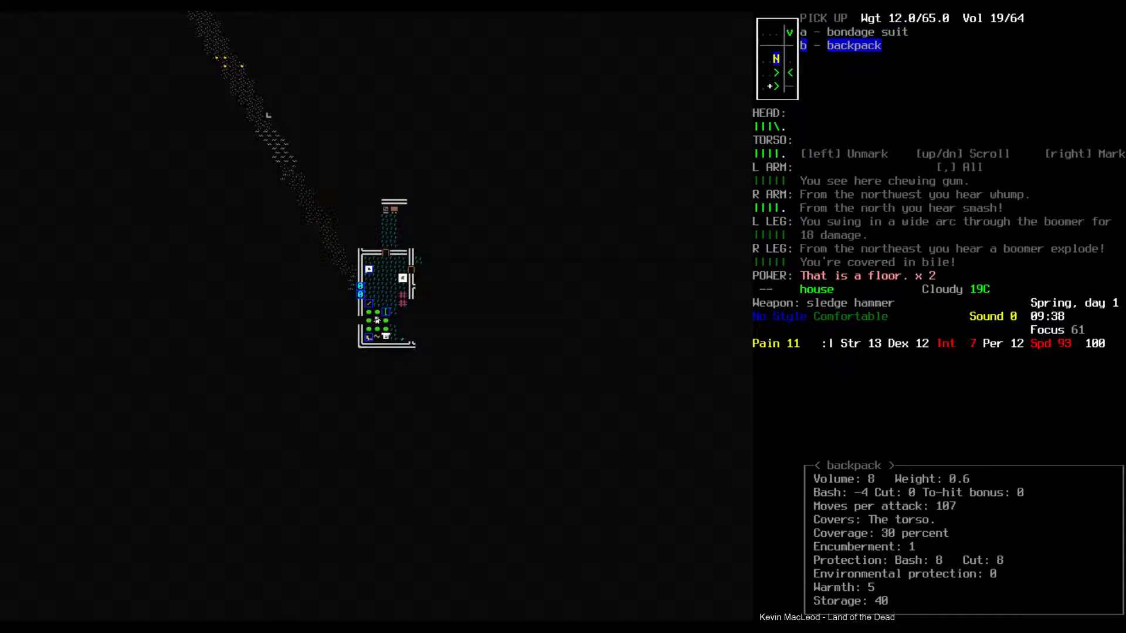